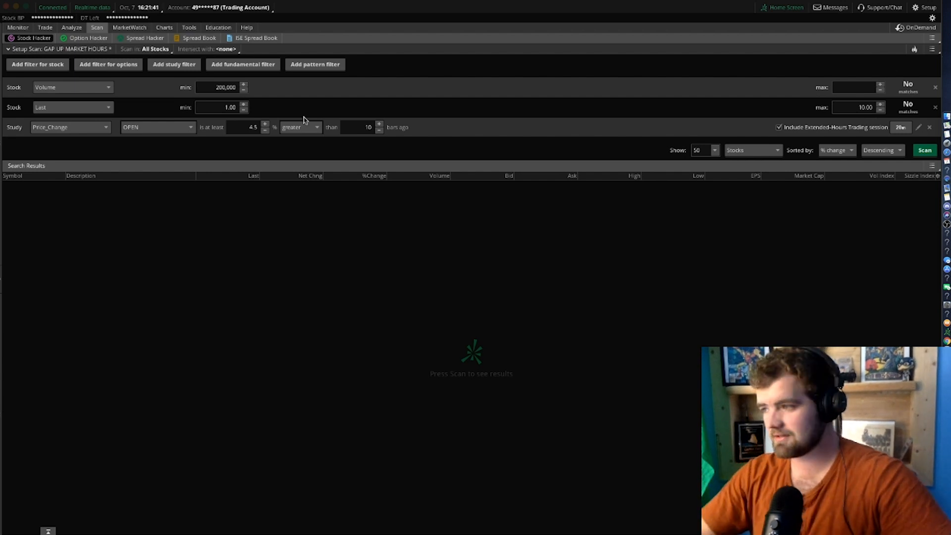
pyautogui.moveTo(169, 151)
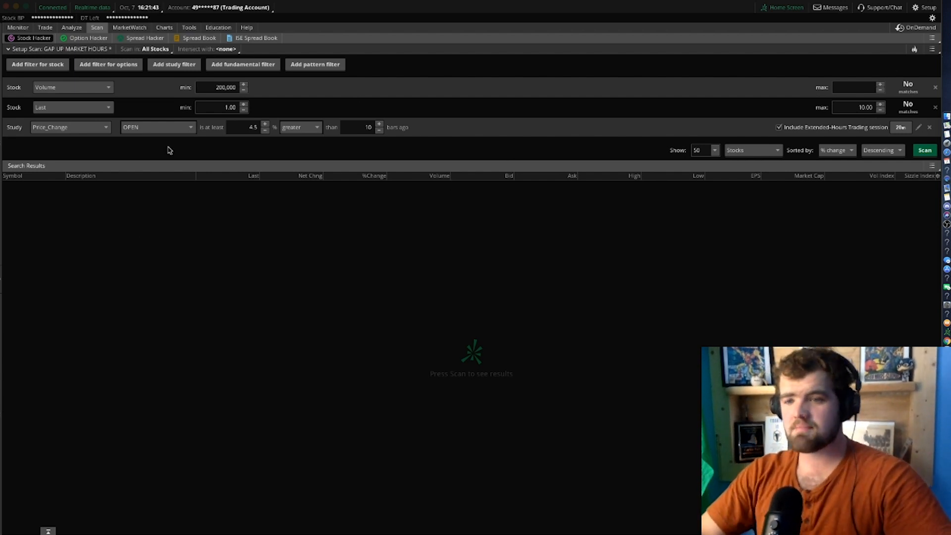
pyautogui.moveTo(599, 73)
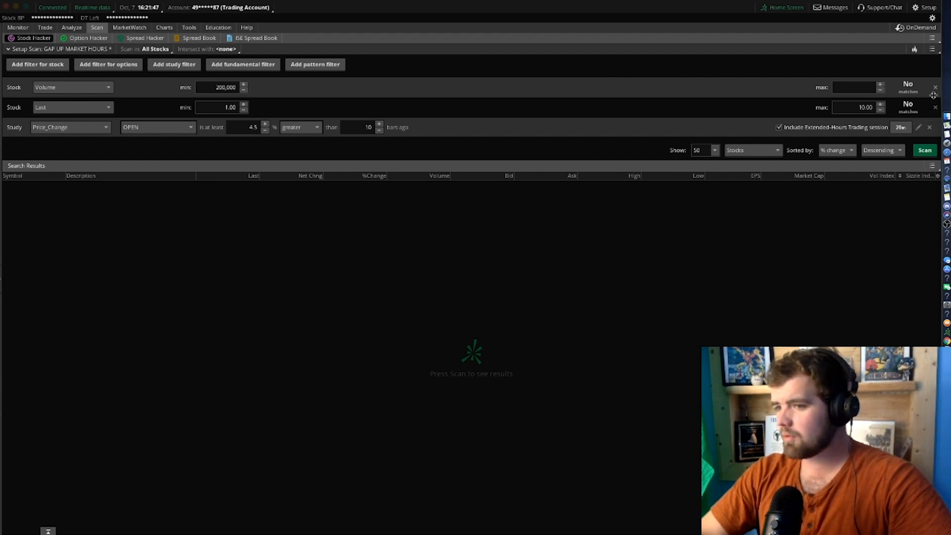
# - Delete the old volume criterion row from the Stock Hacker scan
pyautogui.click(933, 87)
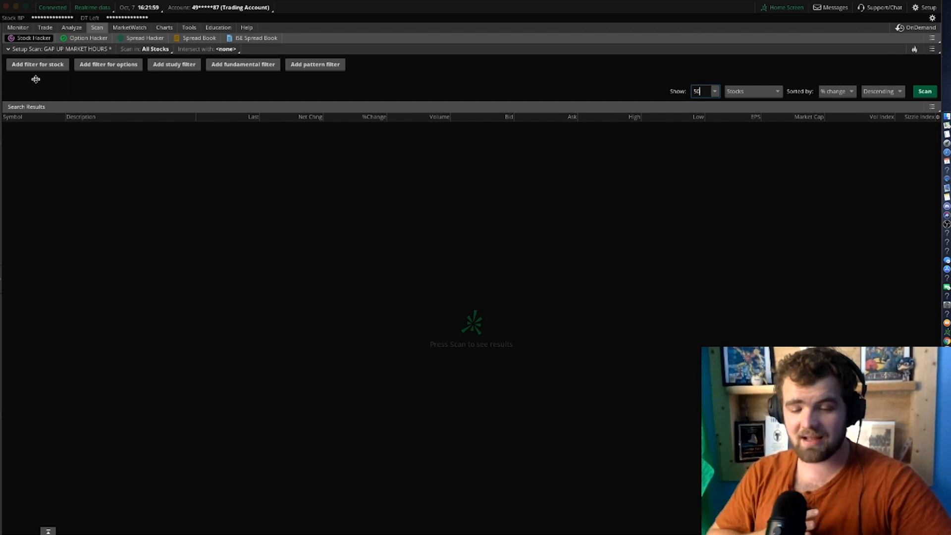
pyautogui.moveTo(6, 87)
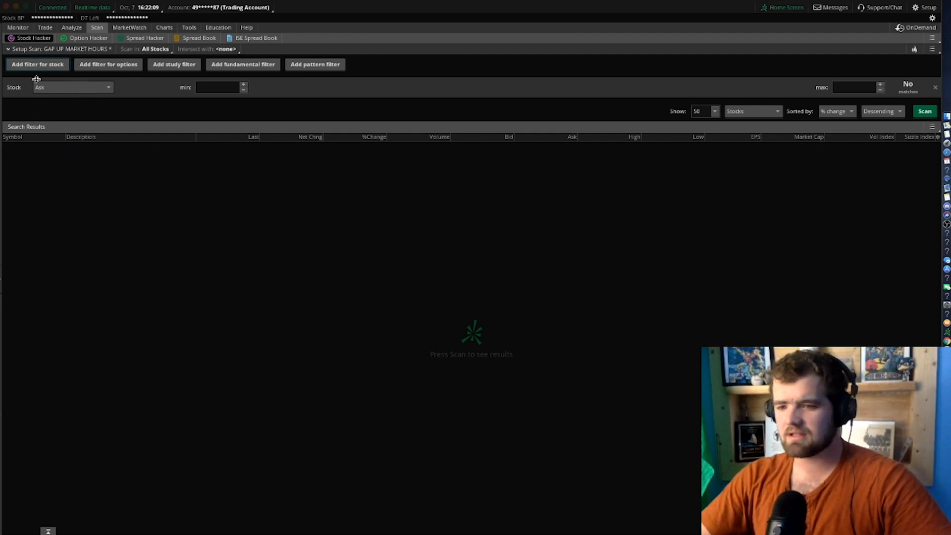
# - Choose Close as the new stock filter's criterion, ready for a 1.00 minimum
pyautogui.click(72, 87)
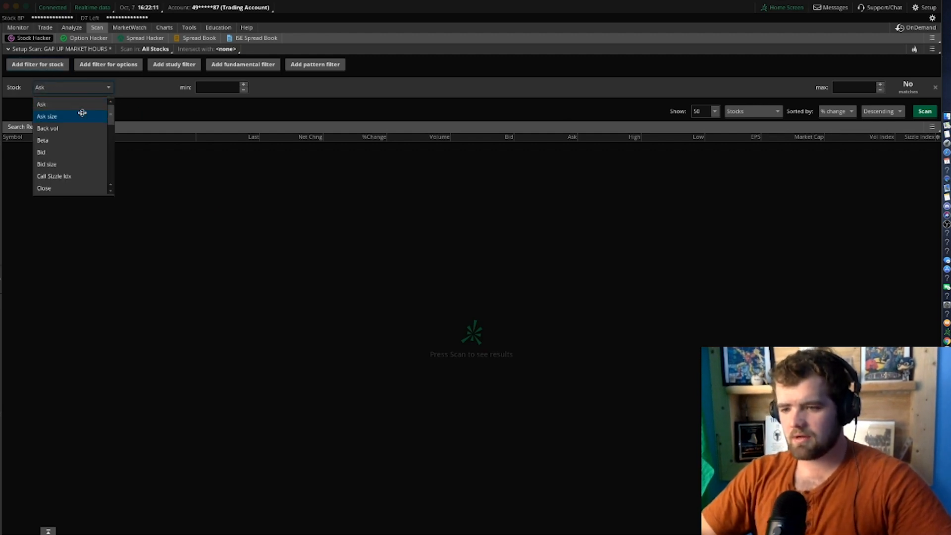
pyautogui.scroll(-3)
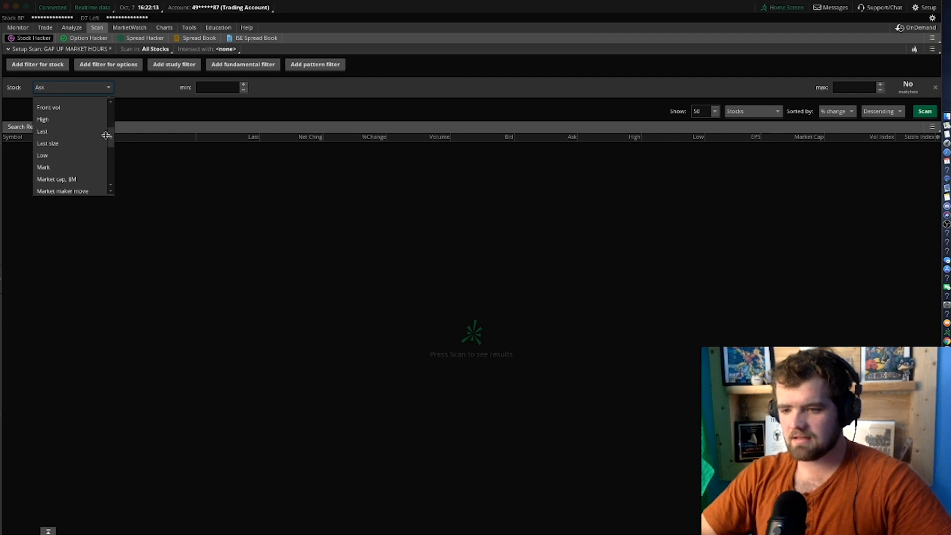
pyautogui.scroll(-3)
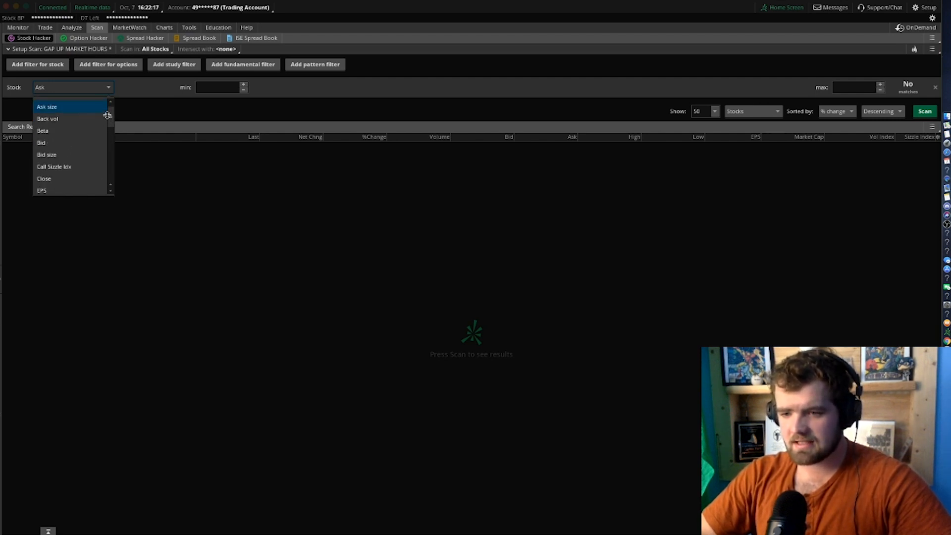
pyautogui.click(44, 178)
pyautogui.write('1')
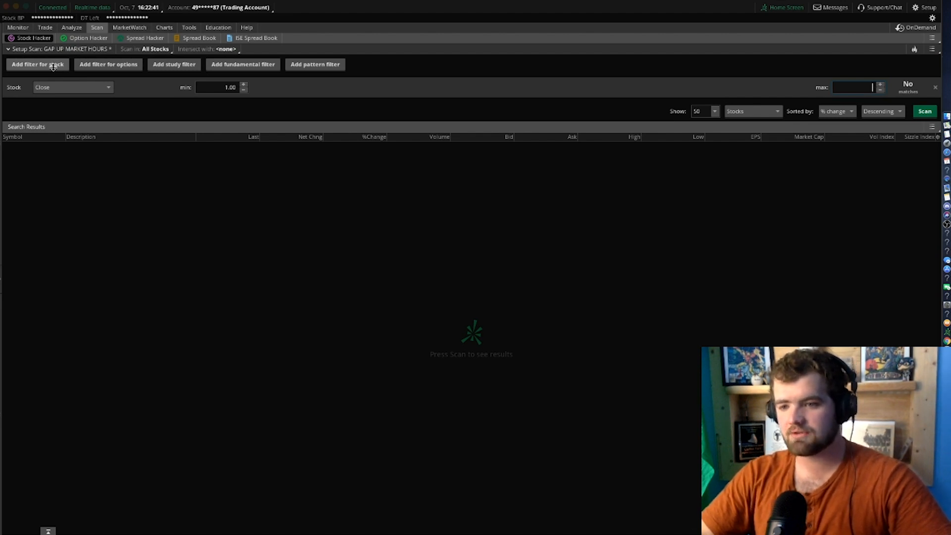
# - Add a second stock filter on Volume with a minimum of 1000
pyautogui.click(37, 64)
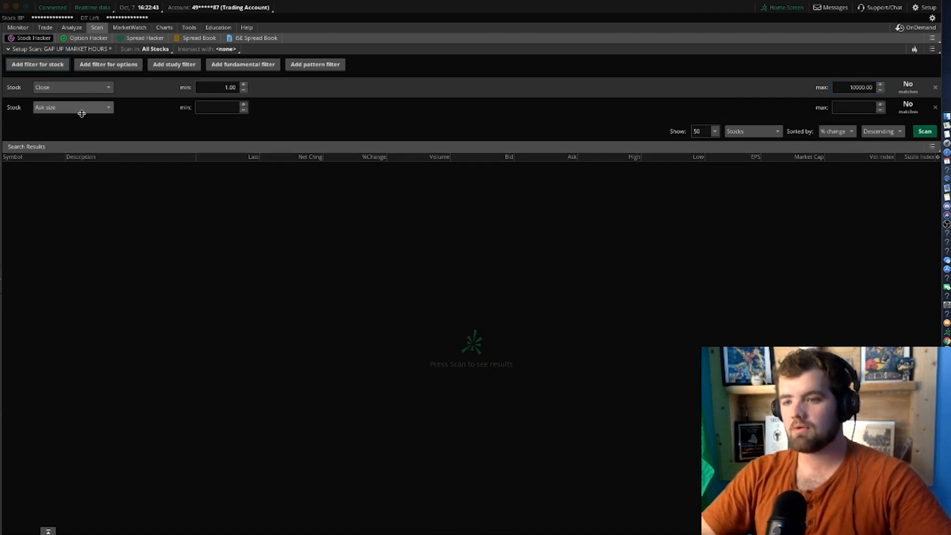
pyautogui.click(71, 107)
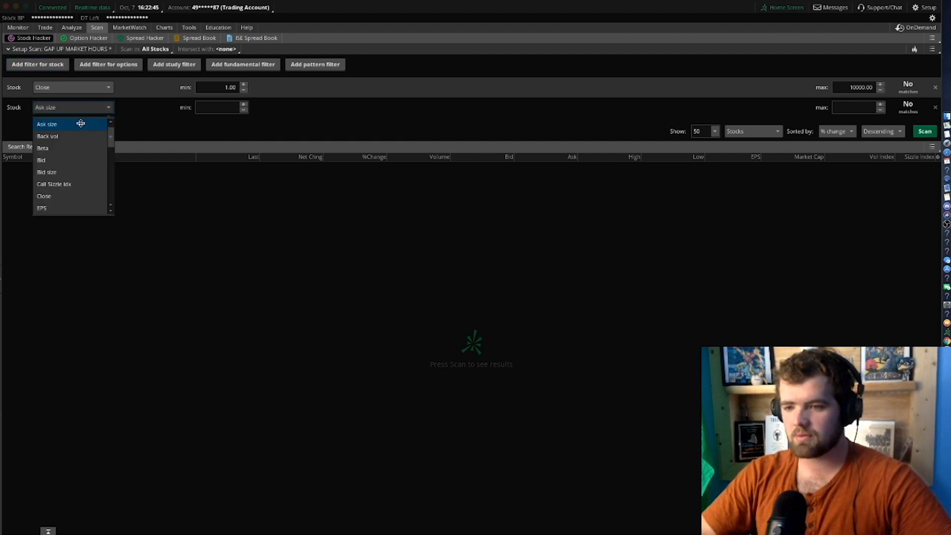
pyautogui.scroll(-3)
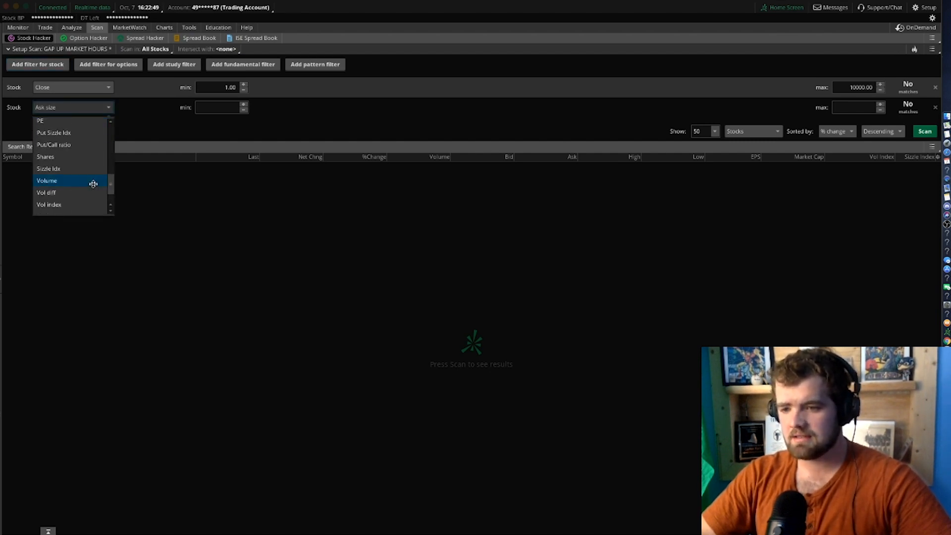
pyautogui.click(47, 180)
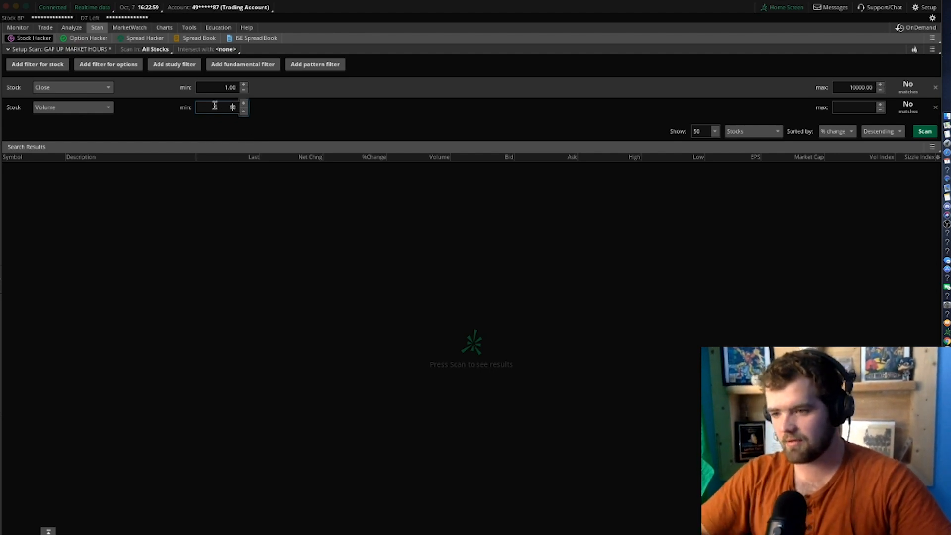
pyautogui.write('1000')
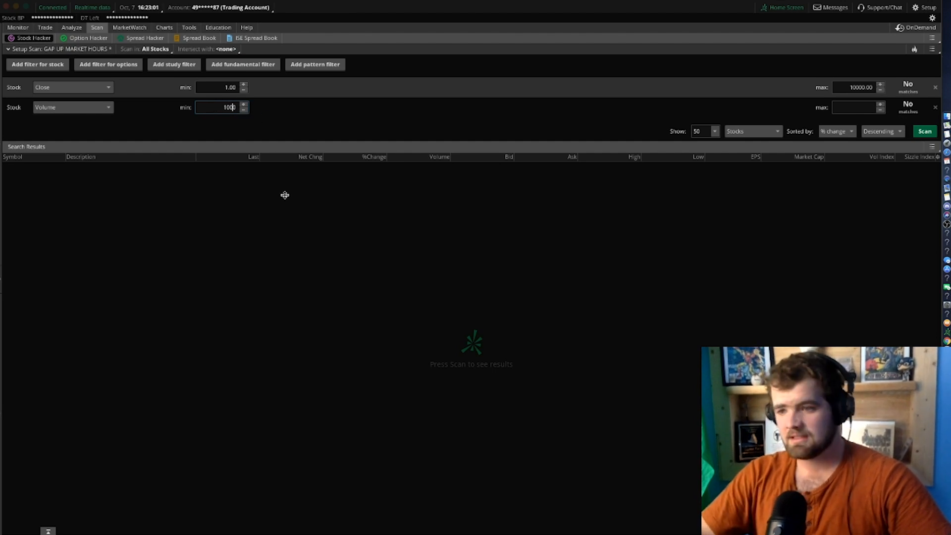
pyautogui.moveTo(226, 115)
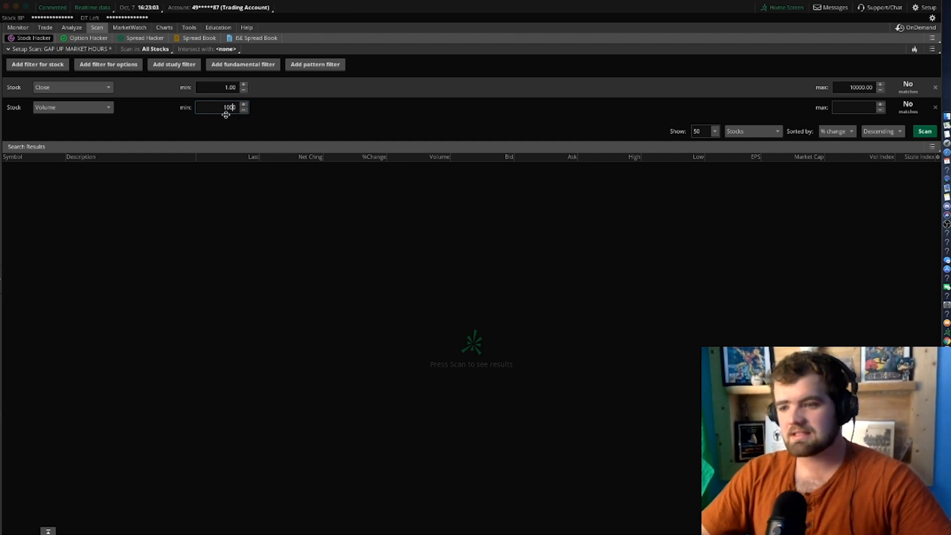
pyautogui.moveTo(272, 117)
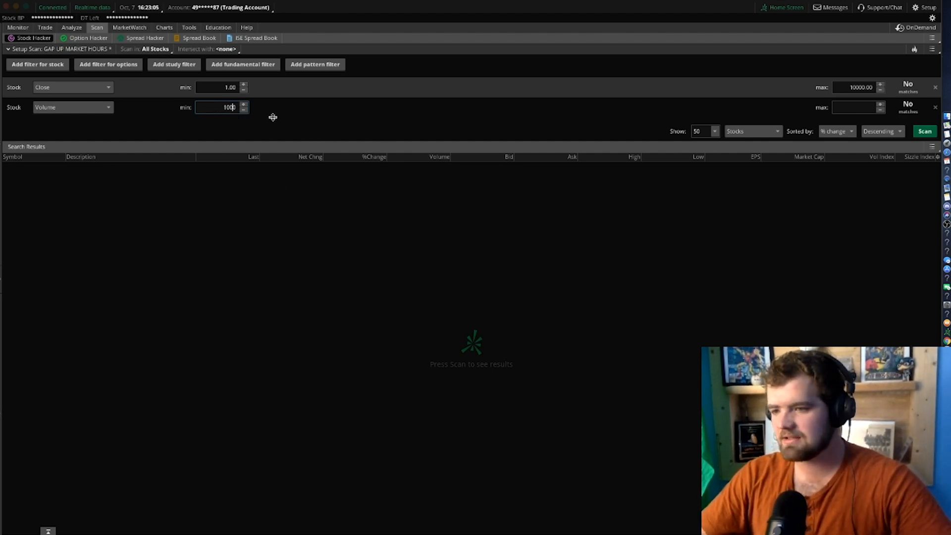
pyautogui.moveTo(141, 83)
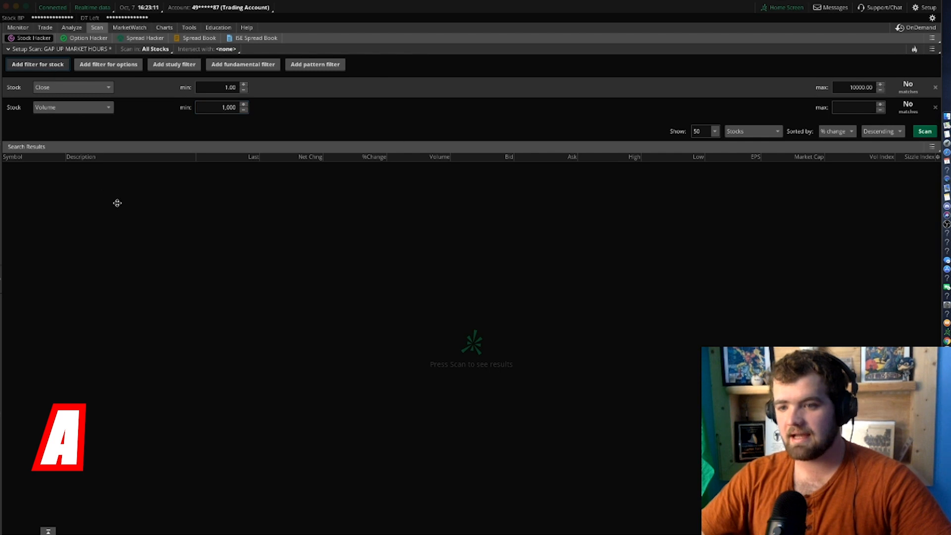
# - Add a third stock filter on Shares with minimum 0 and maximum 75000000
pyautogui.click(37, 65)
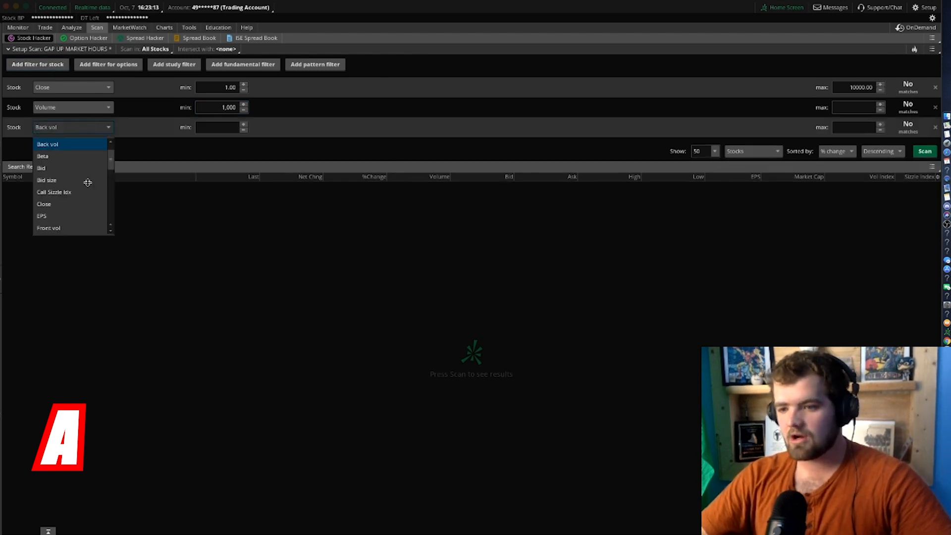
pyautogui.scroll(-3)
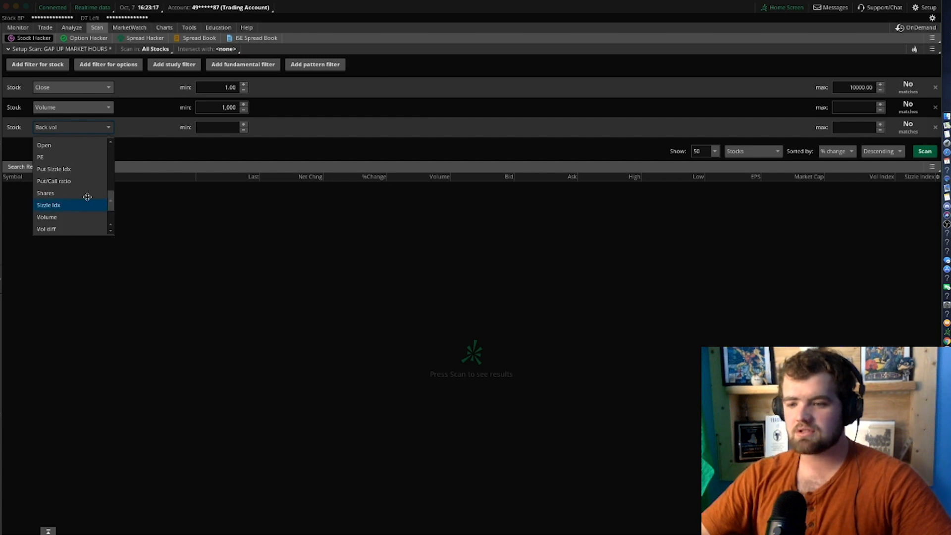
pyautogui.click(45, 193)
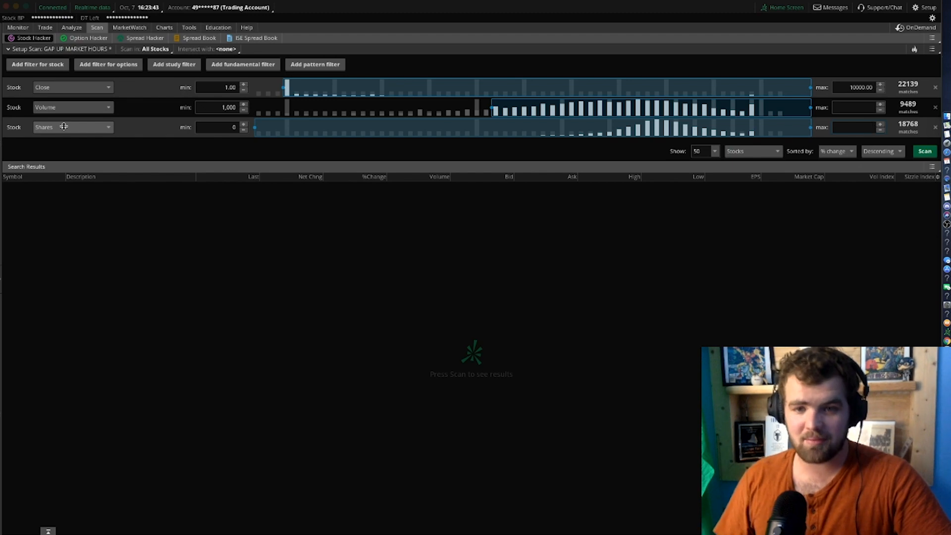
pyautogui.click(854, 126)
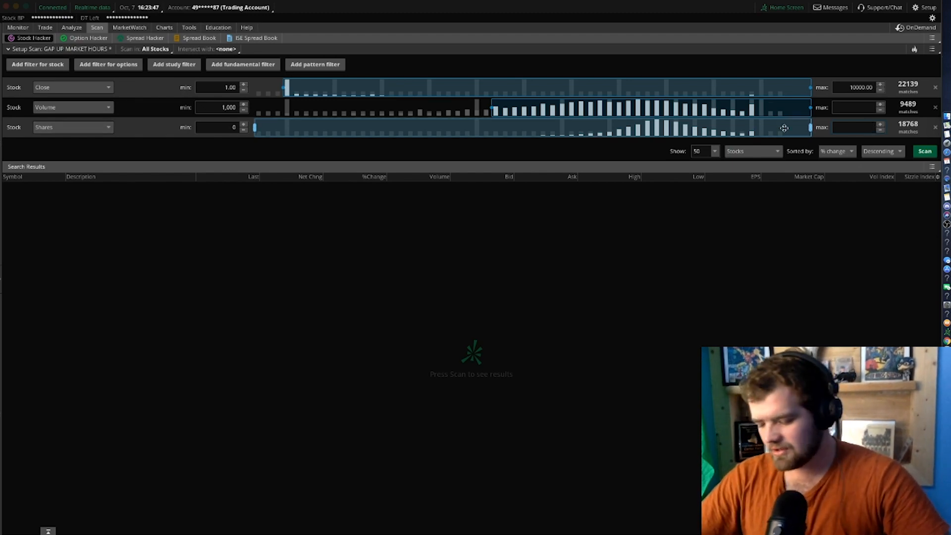
pyautogui.write('75000000')
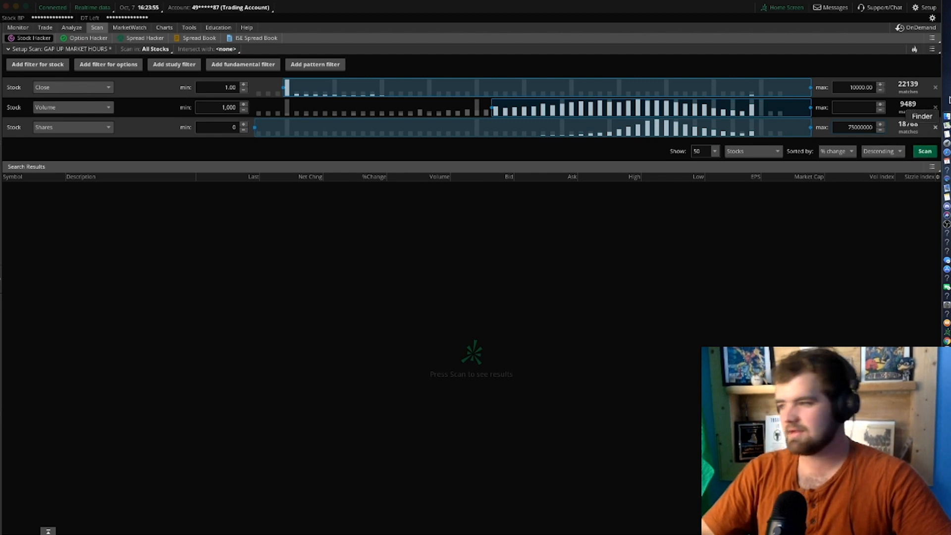
# - Run the scan so the results table lists 50 of 4197 matches sorted by percent change
pyautogui.click(922, 151)
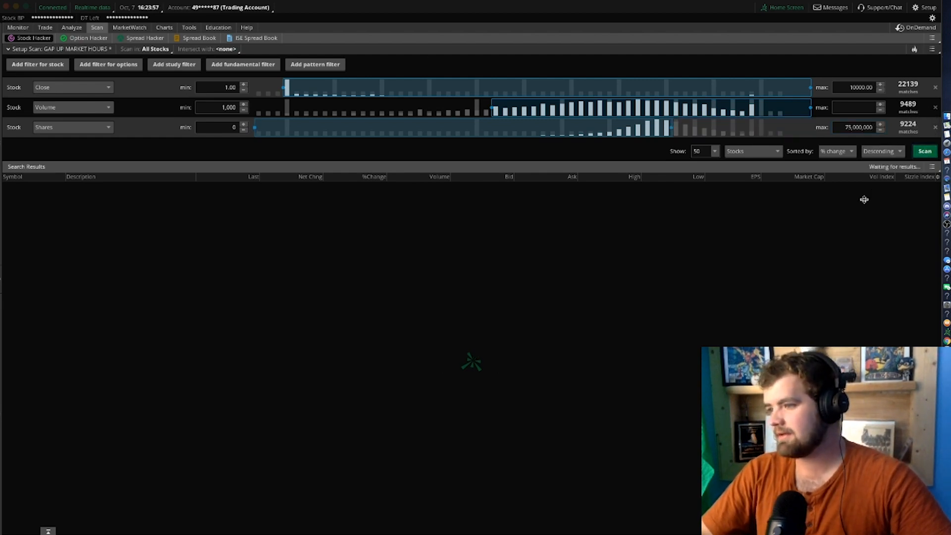
pyautogui.click(924, 151)
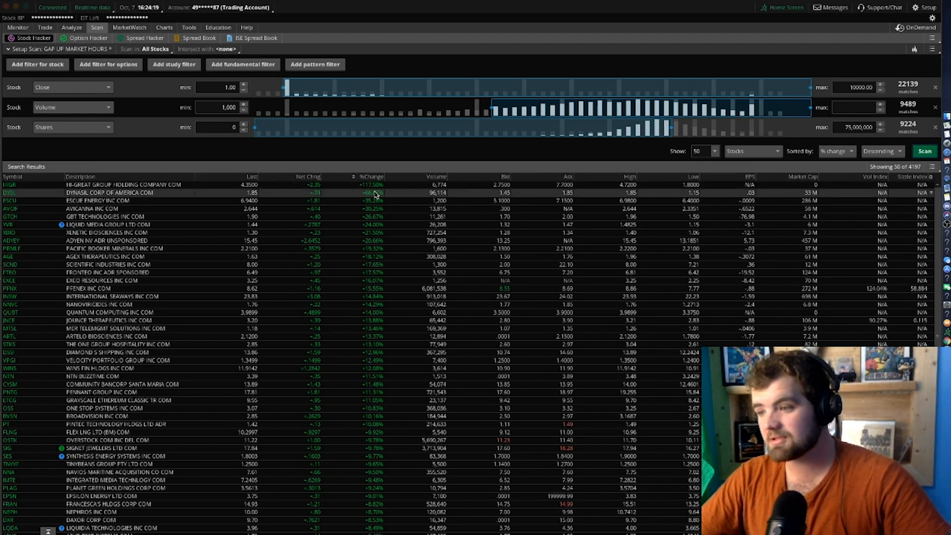
pyautogui.moveTo(466, 197)
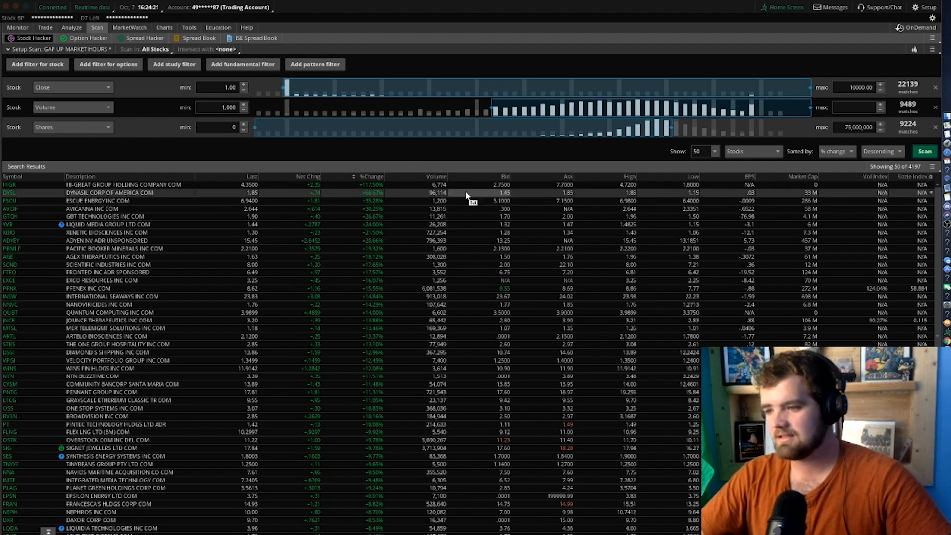
pyautogui.moveTo(545, 147)
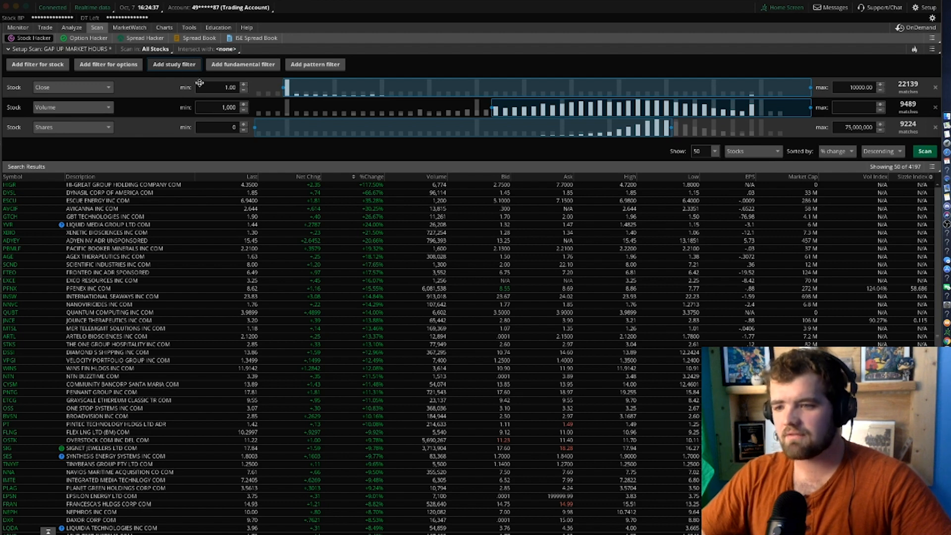
# - Add a Gap_UP study filter with low 4.0% above previous high and rerun, yielding 11 matches
pyautogui.click(174, 64)
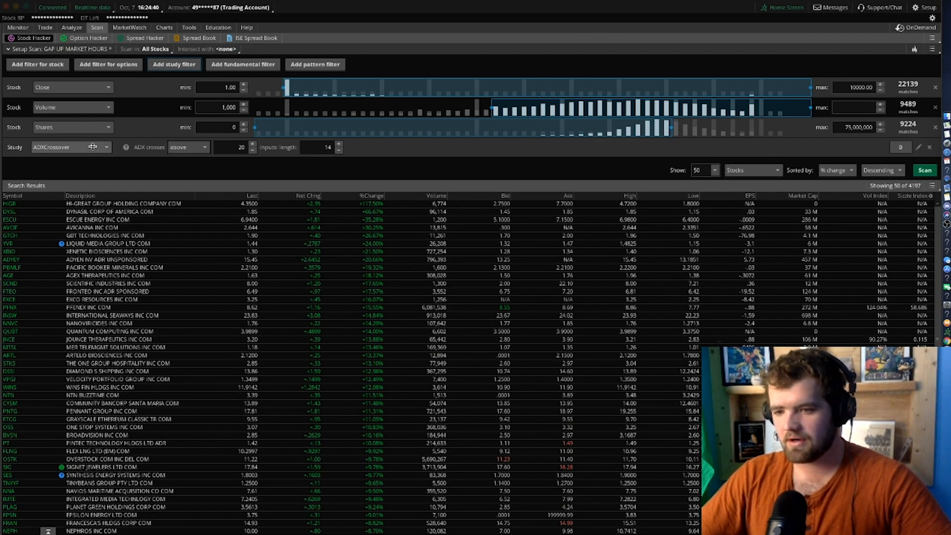
pyautogui.click(105, 147)
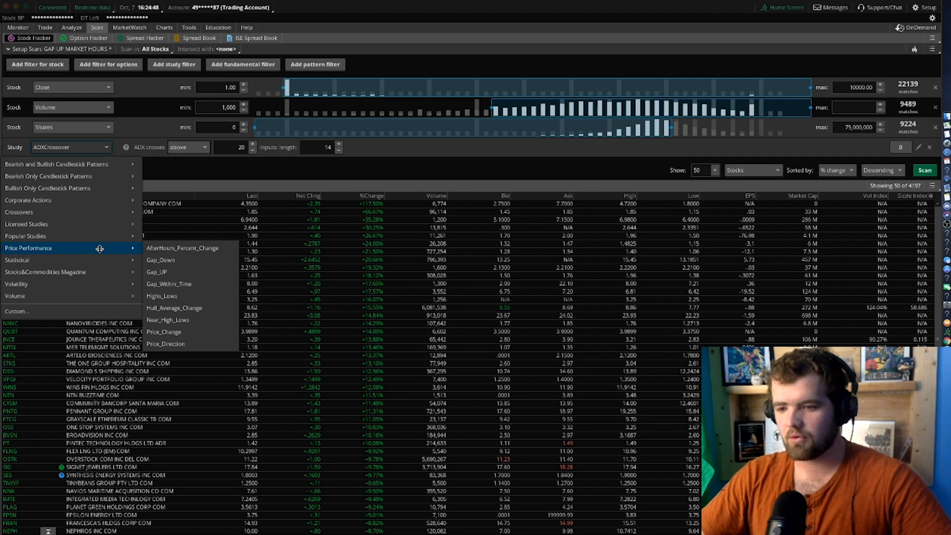
pyautogui.moveTo(183, 247)
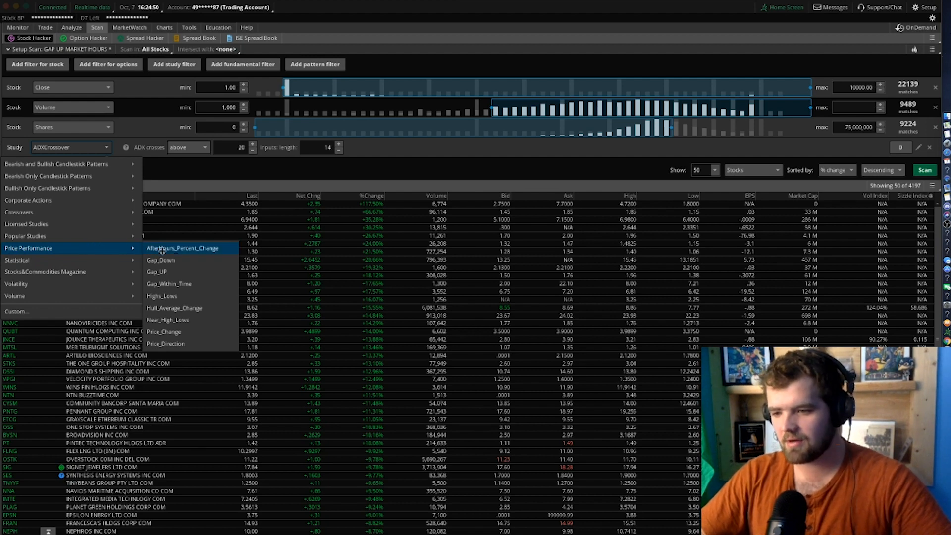
pyautogui.moveTo(160, 259)
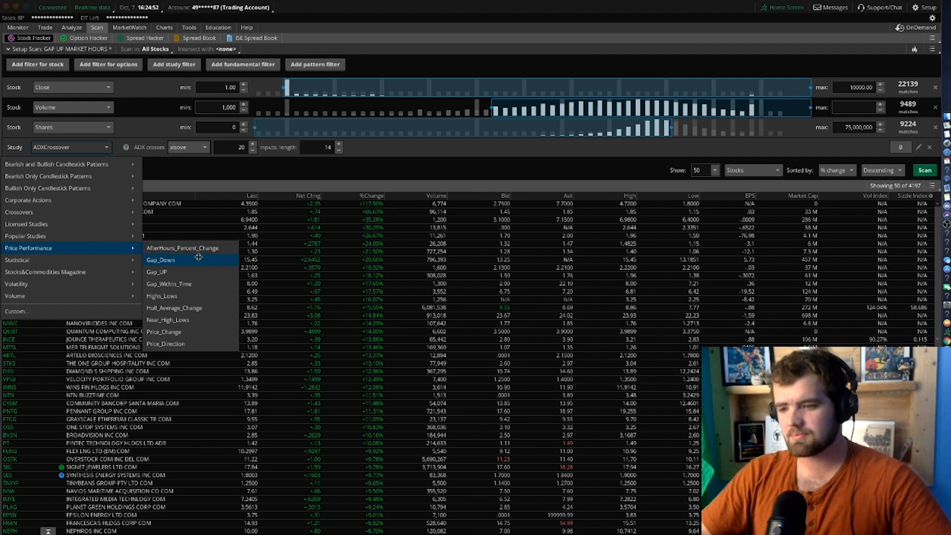
pyautogui.moveTo(182, 248)
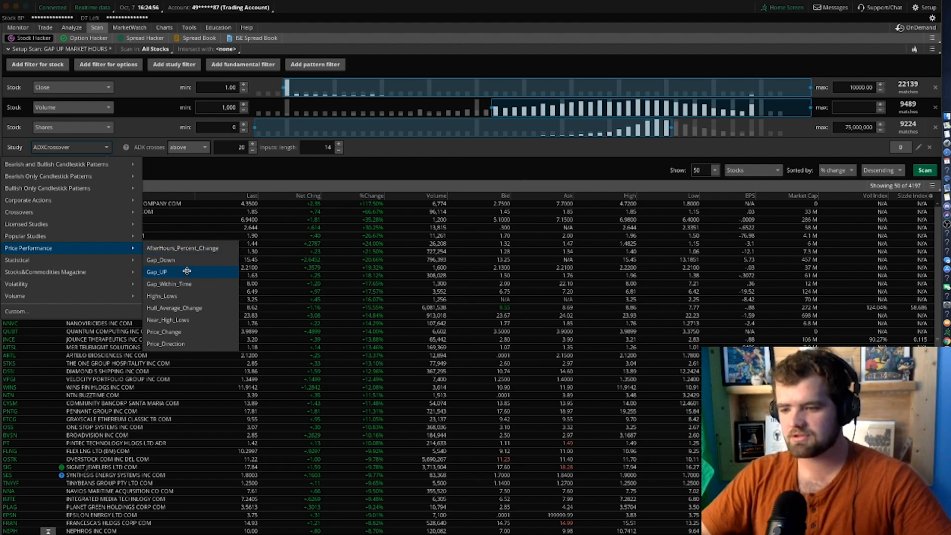
pyautogui.click(156, 271)
pyautogui.write('40')
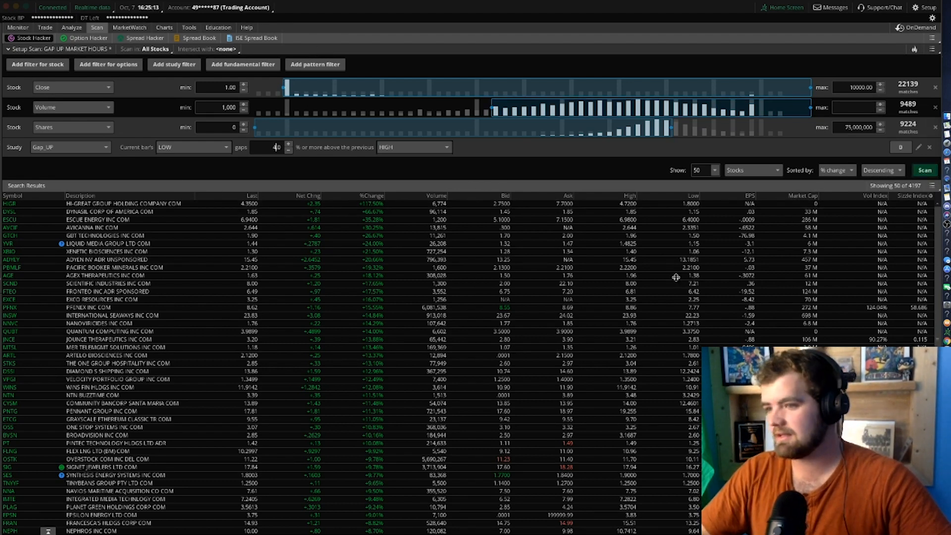
pyautogui.click(924, 169)
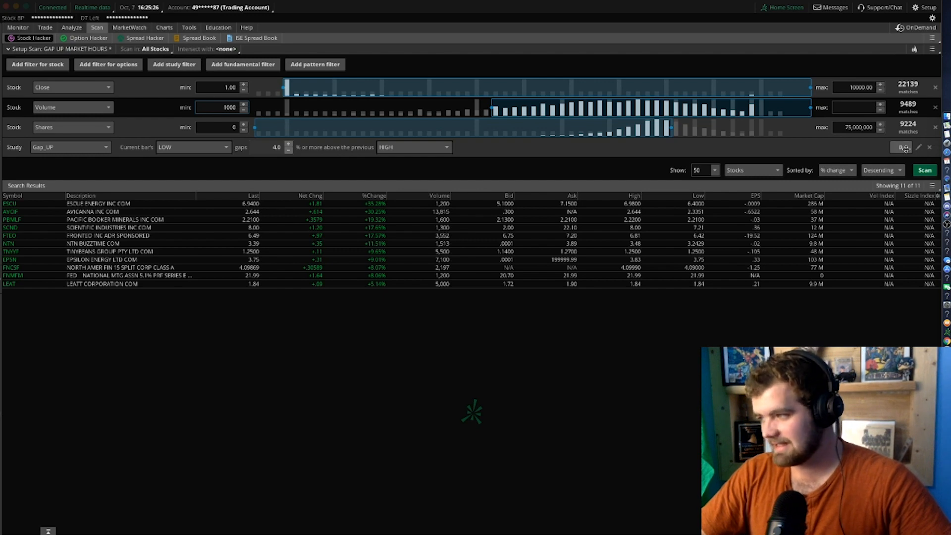
# - Include Extended-Hours Trading in the Gap_UP study and rerun, returning 22 stocks
pyautogui.click(900, 147)
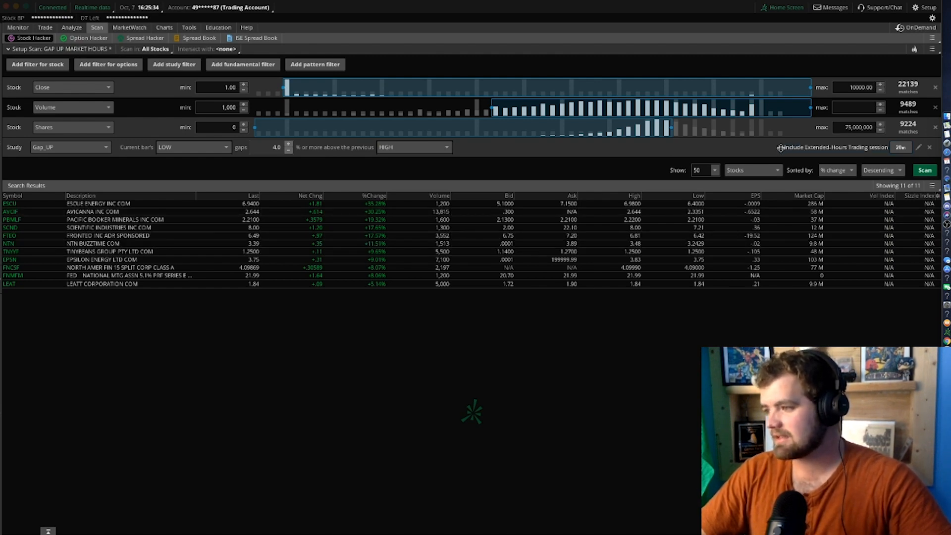
pyautogui.click(780, 147)
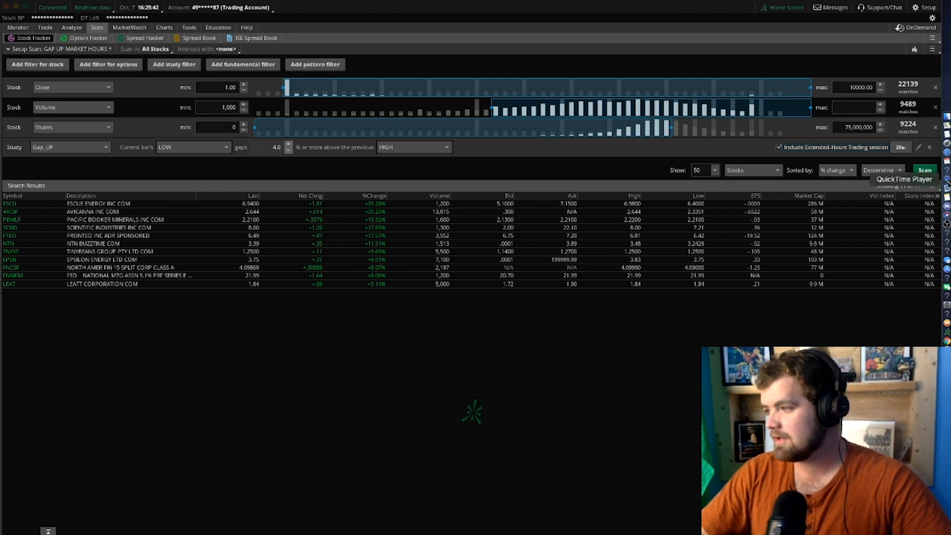
pyautogui.click(924, 169)
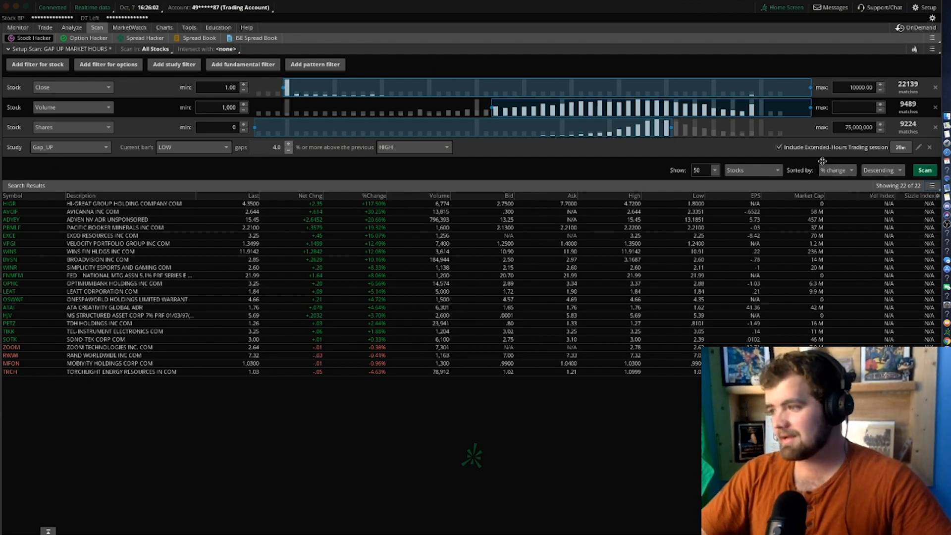
pyautogui.moveTo(744, 152)
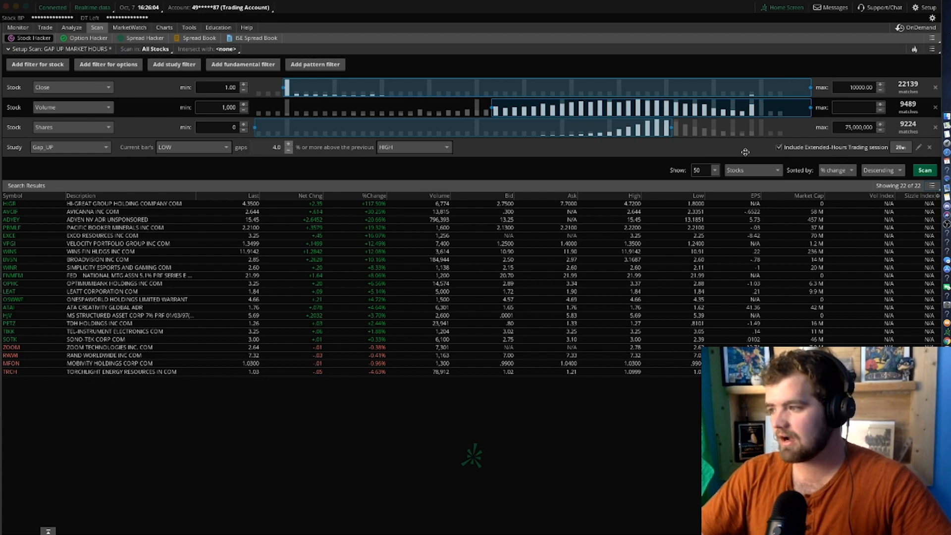
pyautogui.moveTo(768, 153)
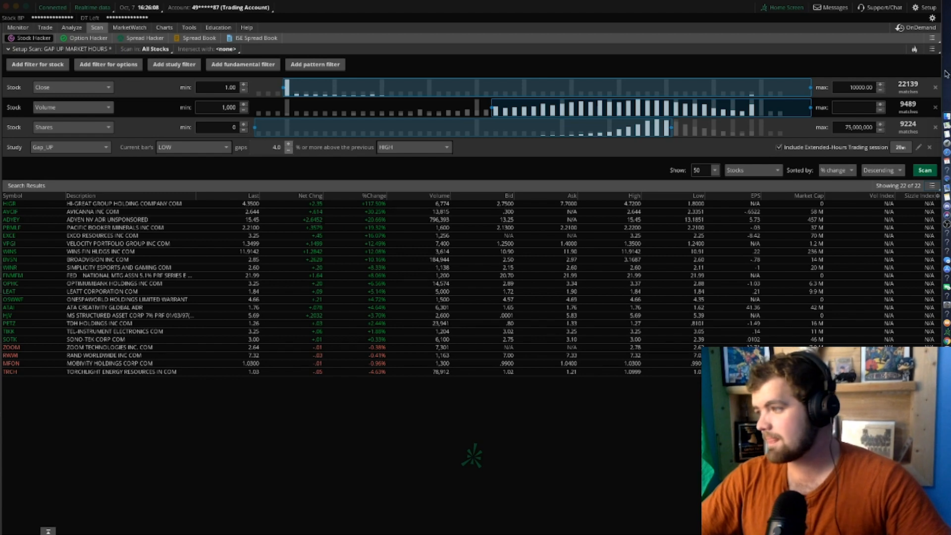
# - Save the scan query under the name 'Pre-market Scan' and move to the charts page
pyautogui.click(934, 49)
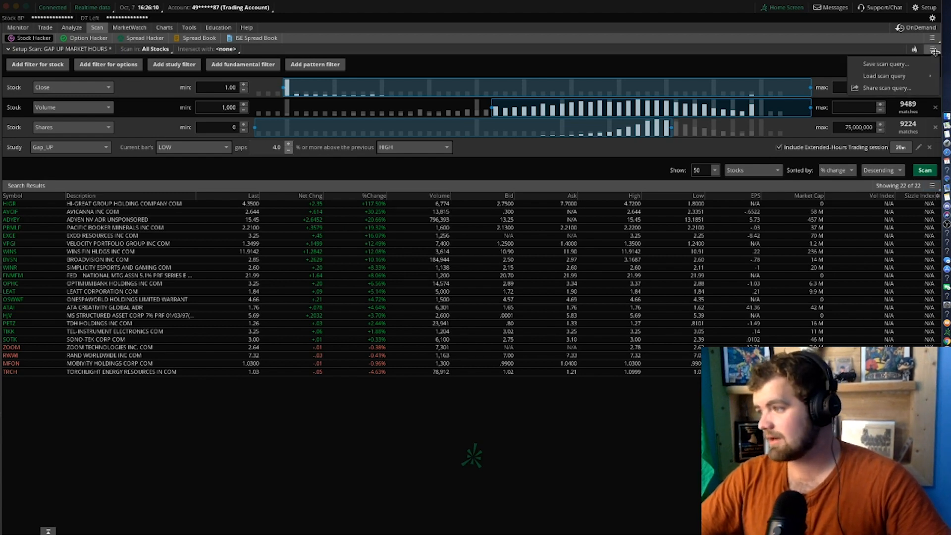
pyautogui.click(885, 63)
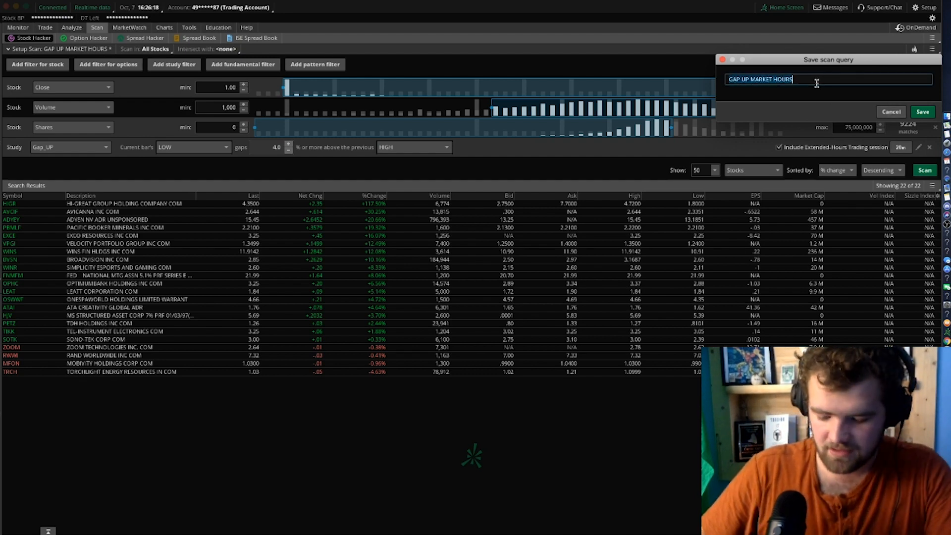
pyautogui.write('Pre-market')
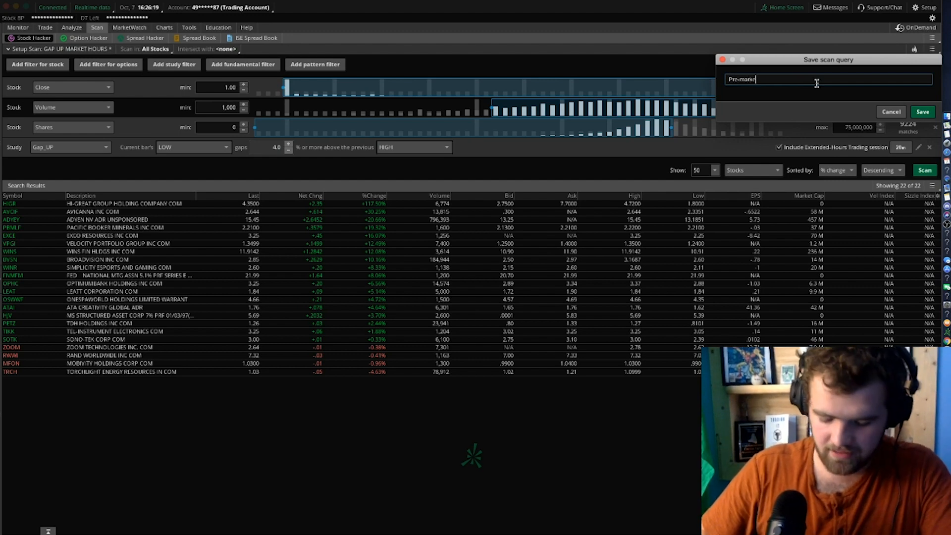
pyautogui.write('Scan')
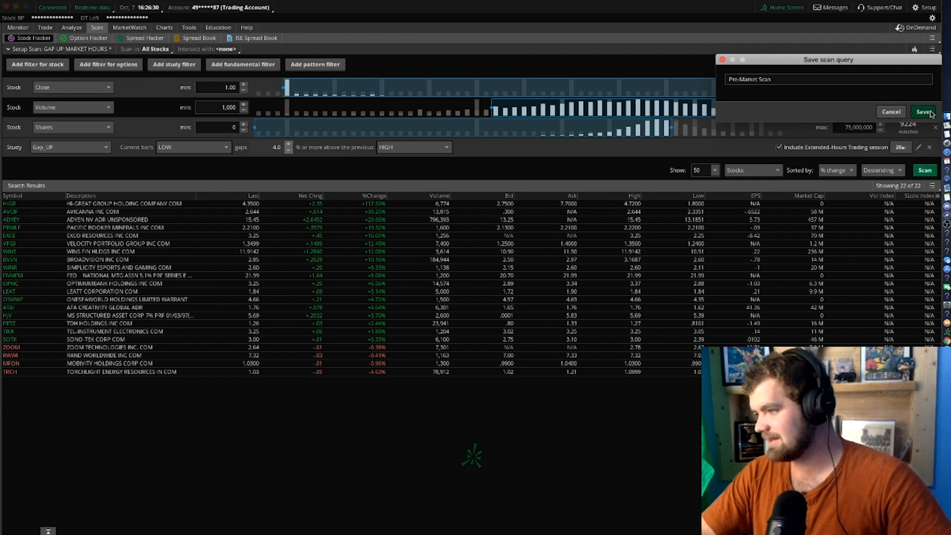
pyautogui.click(923, 112)
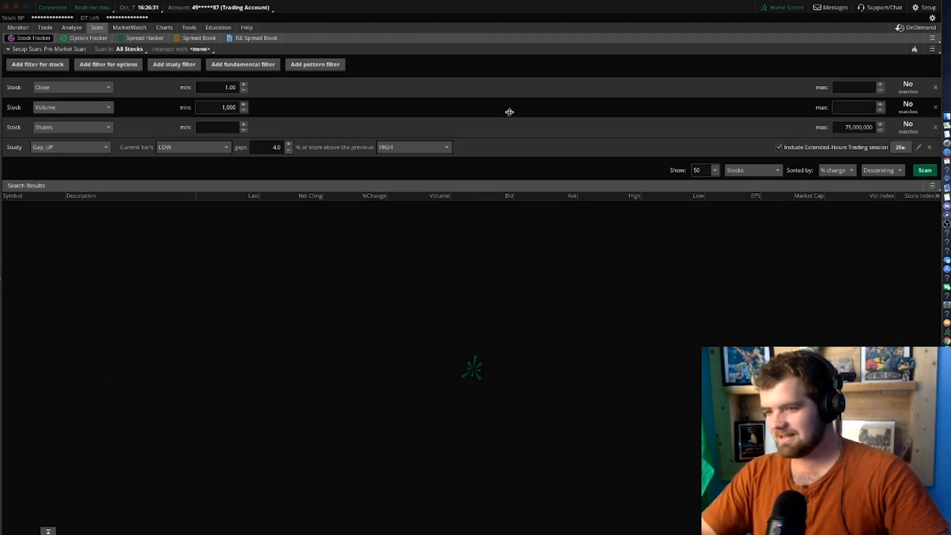
pyautogui.moveTo(661, 151)
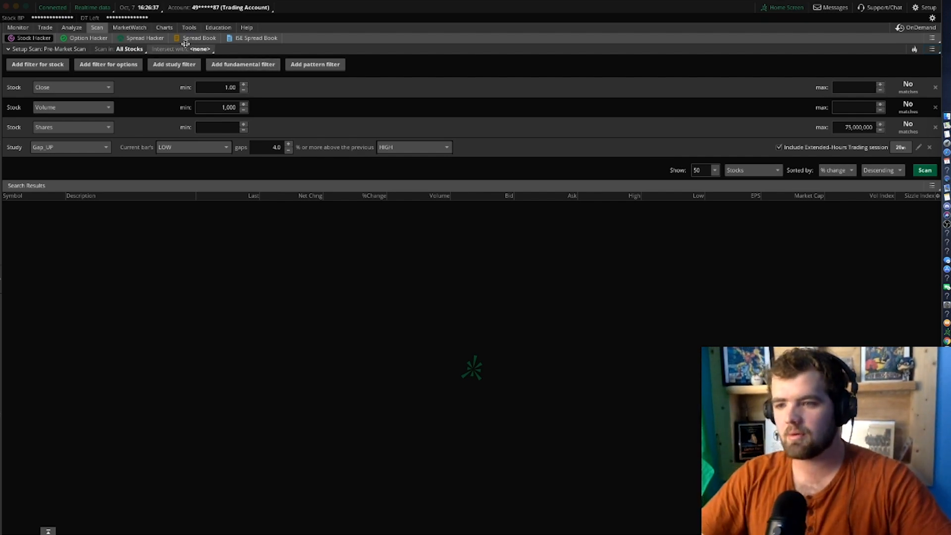
pyautogui.click(163, 27)
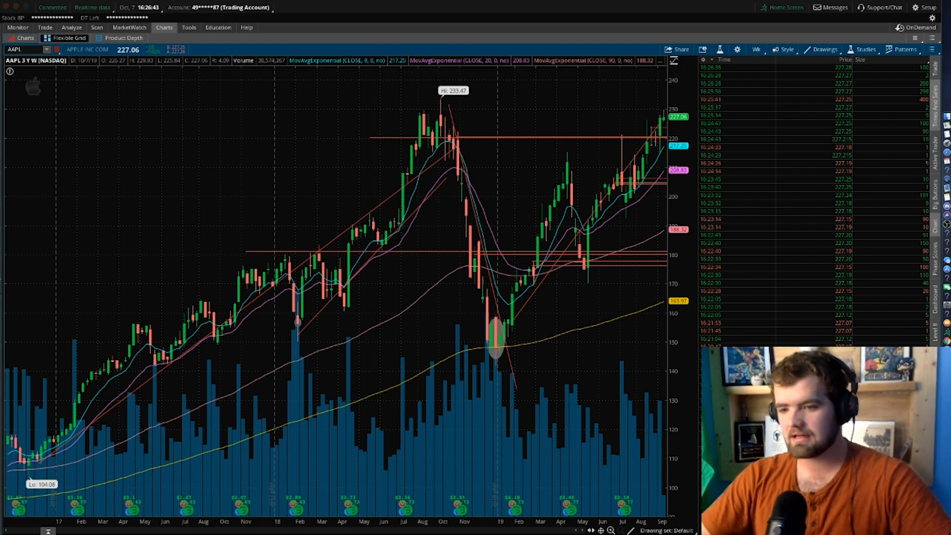
pyautogui.moveTo(24, 266)
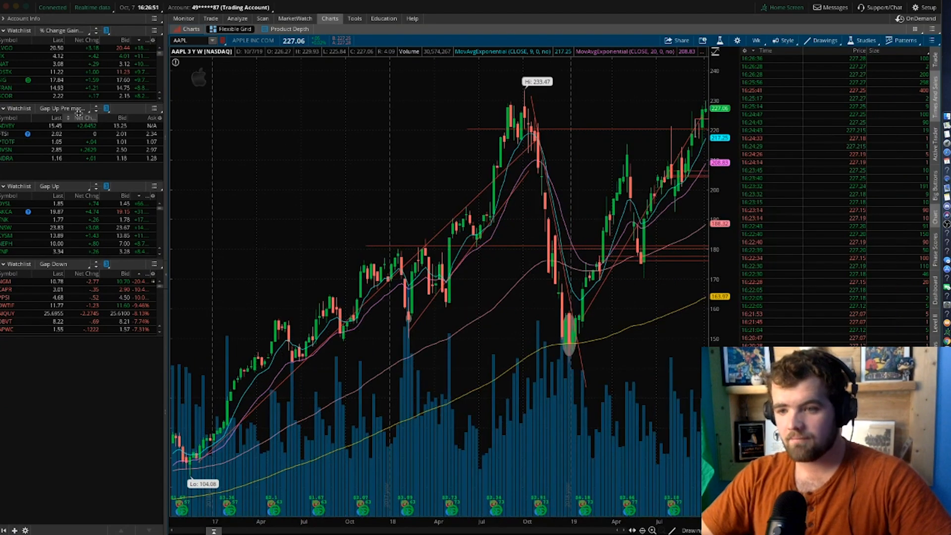
pyautogui.moveTo(112, 221)
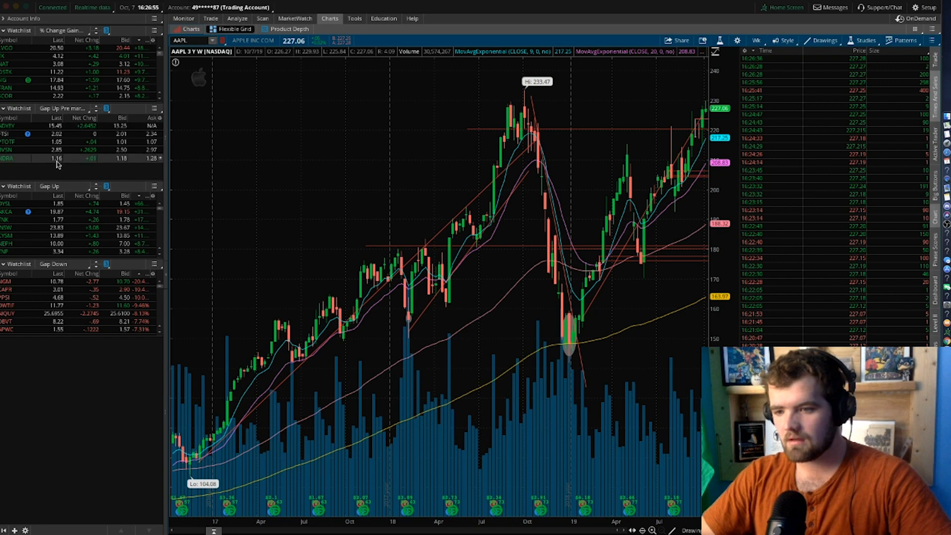
# - Add a sidebar Watchlist gadget sourced from Personal > Pre-Market Scan
pyautogui.click(24, 529)
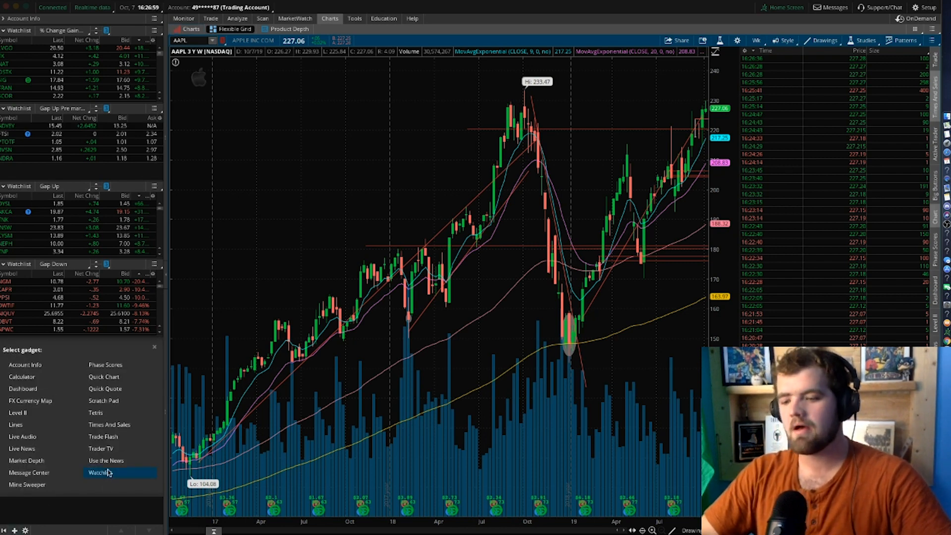
pyautogui.click(100, 473)
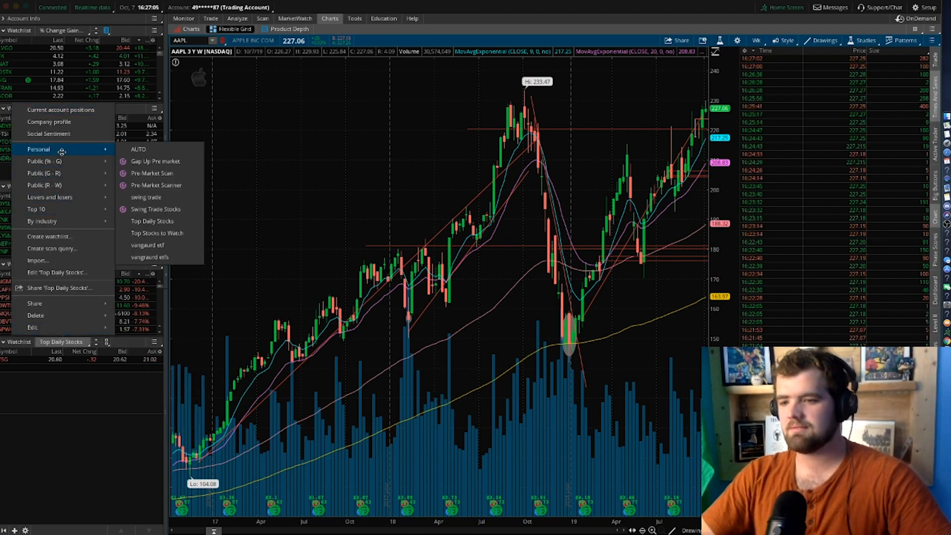
pyautogui.moveTo(153, 172)
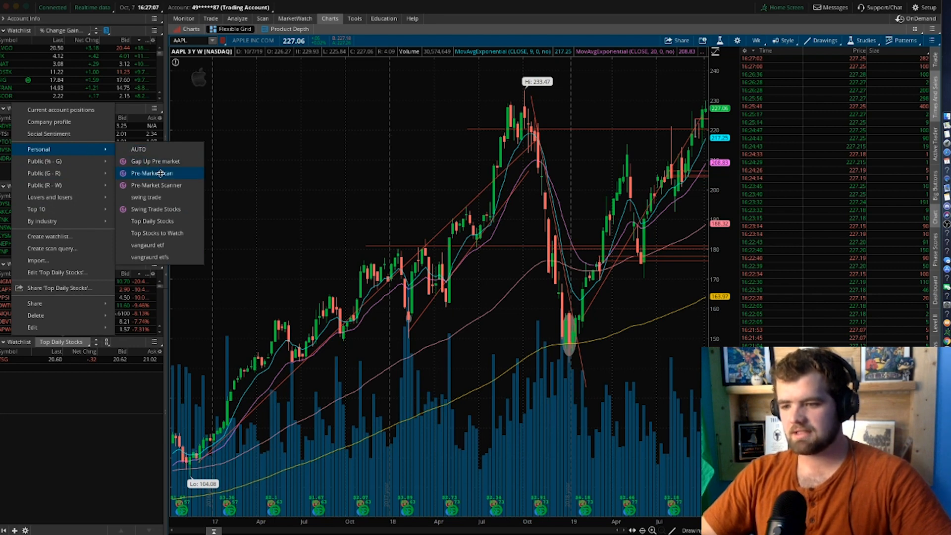
pyautogui.click(153, 172)
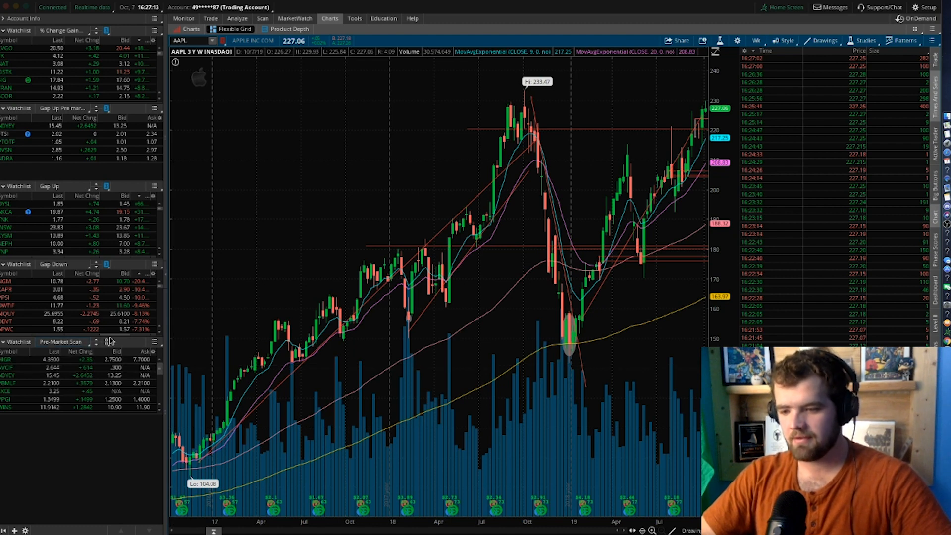
pyautogui.moveTo(149, 220)
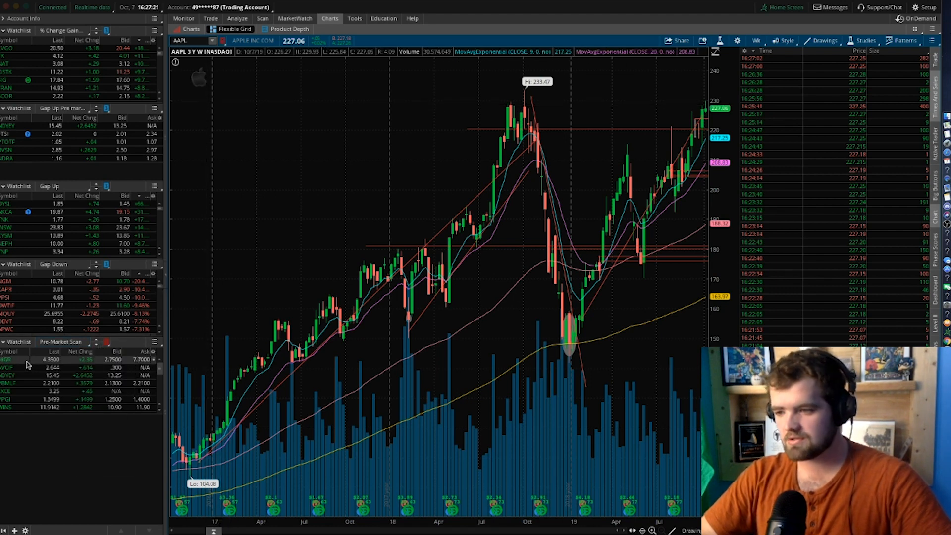
# - Chart watchlist stocks including ADYEY on 1-minute bars, then return to the Stock Hacker setup
pyautogui.click(7, 359)
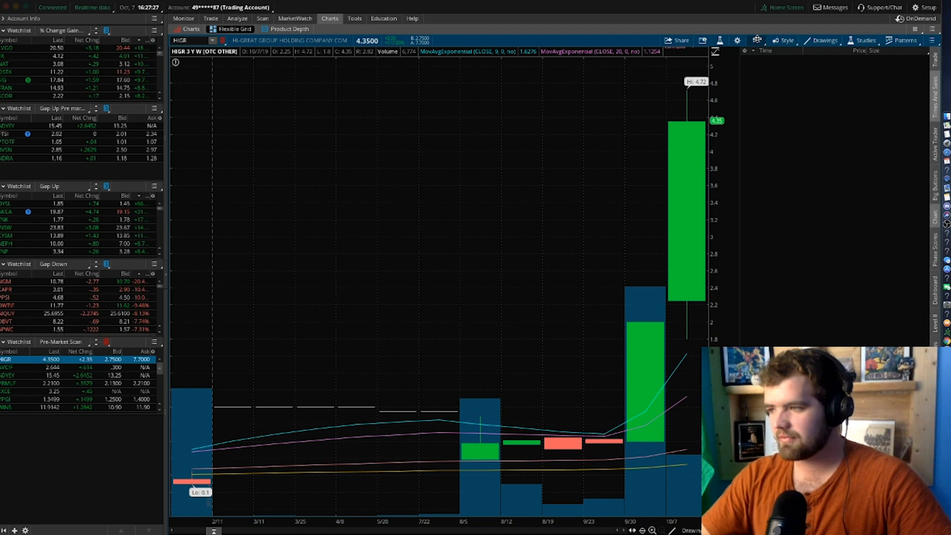
pyautogui.click(756, 41)
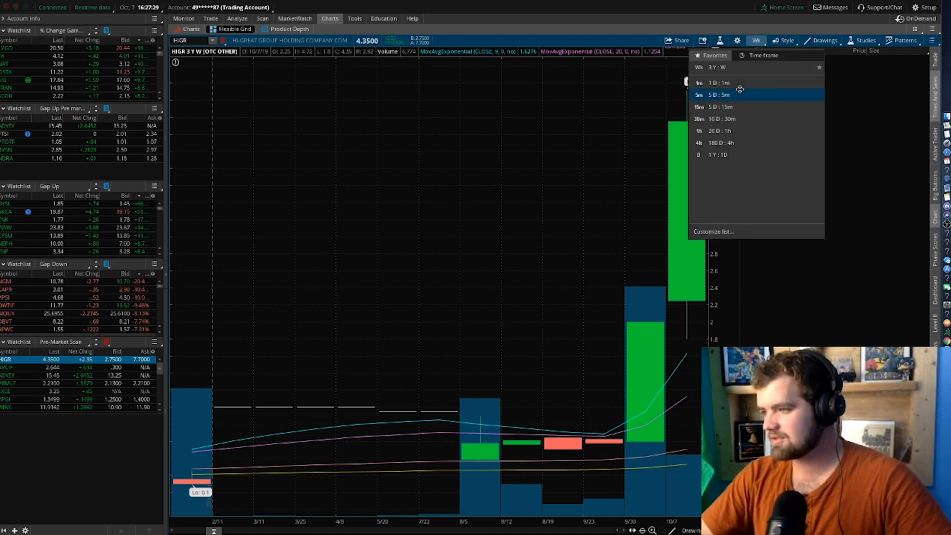
pyautogui.click(697, 82)
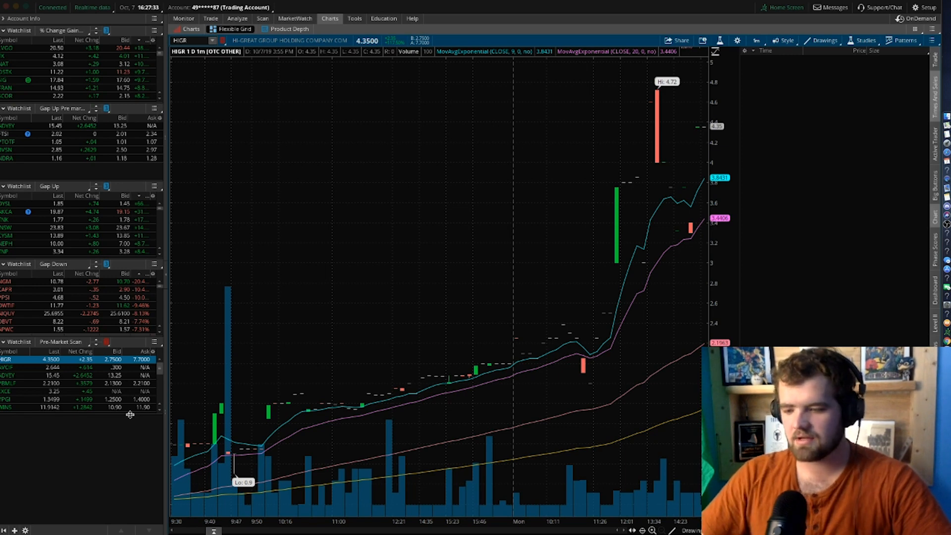
pyautogui.moveTo(612, 310)
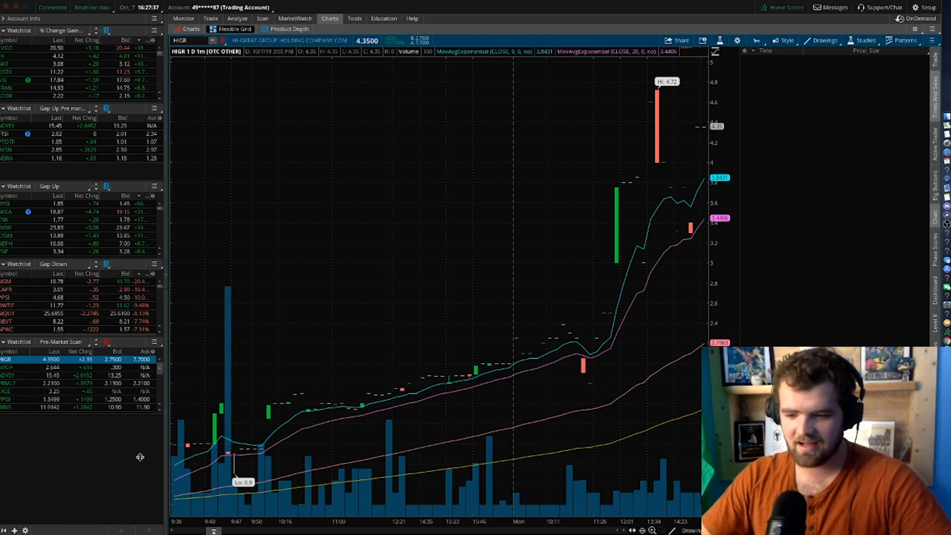
pyautogui.click(28, 367)
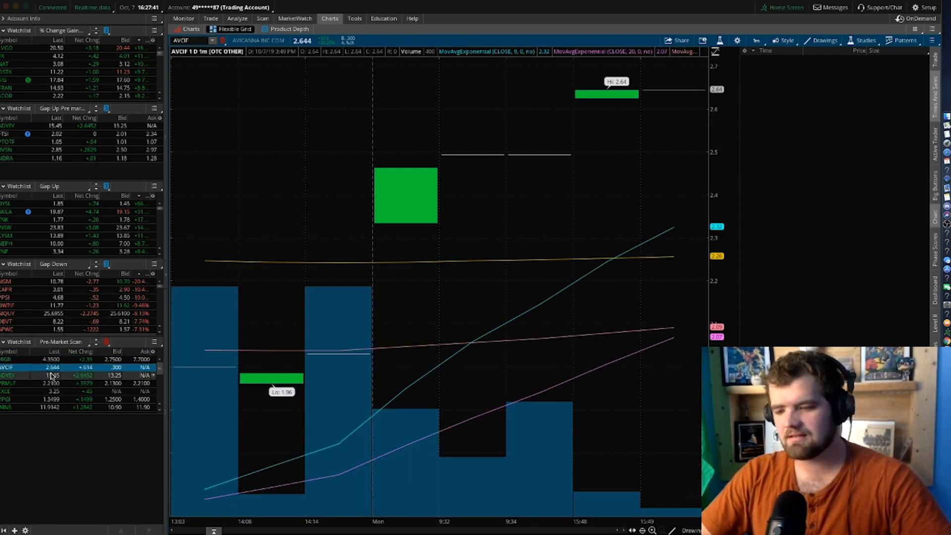
pyautogui.click(8, 376)
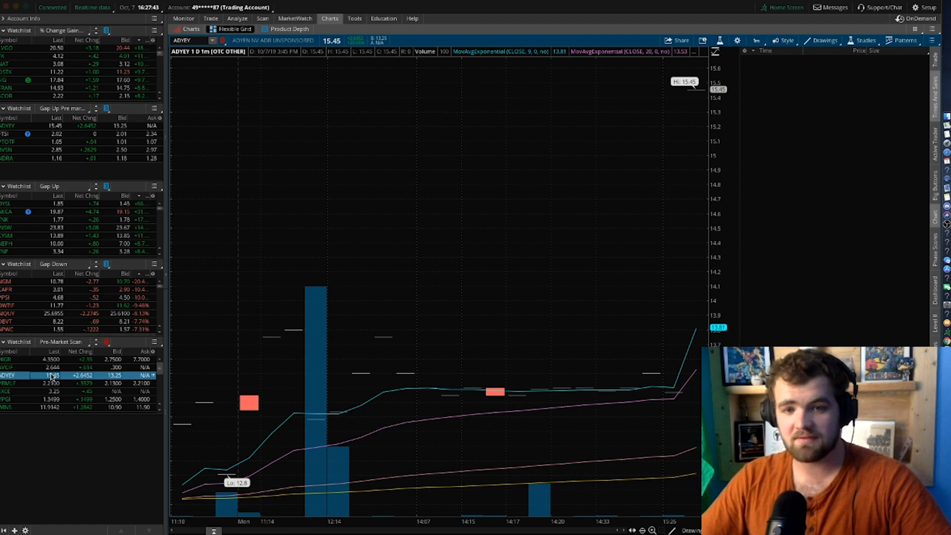
pyautogui.click(262, 18)
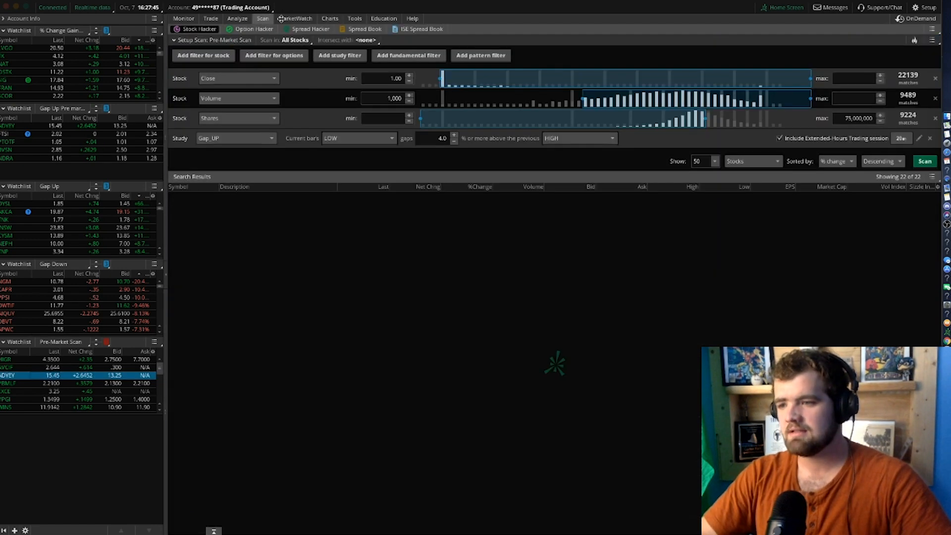
# - Raise the scan's Volume minimum to 100,000 and rerun it, then return to the Charts tab
pyautogui.click(923, 160)
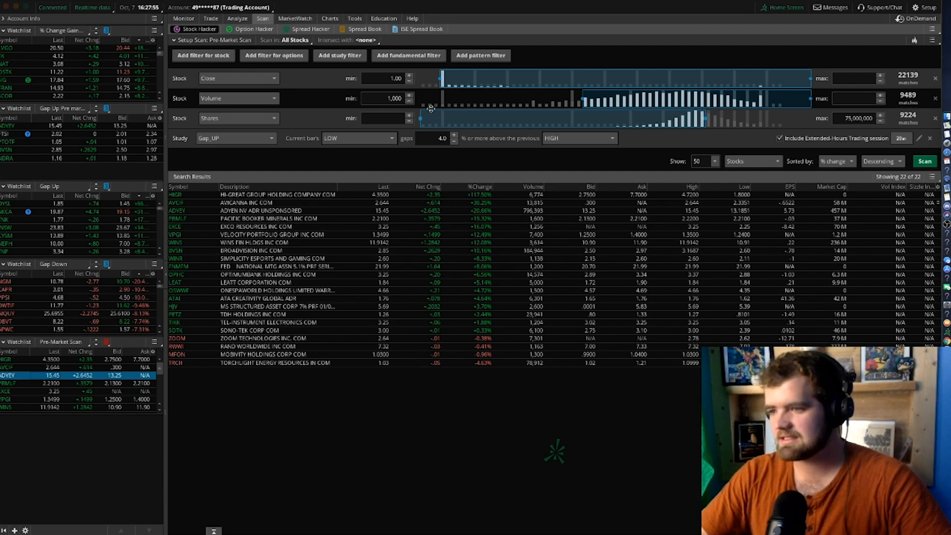
pyautogui.tripleClick(386, 98)
pyautogui.write('10000')
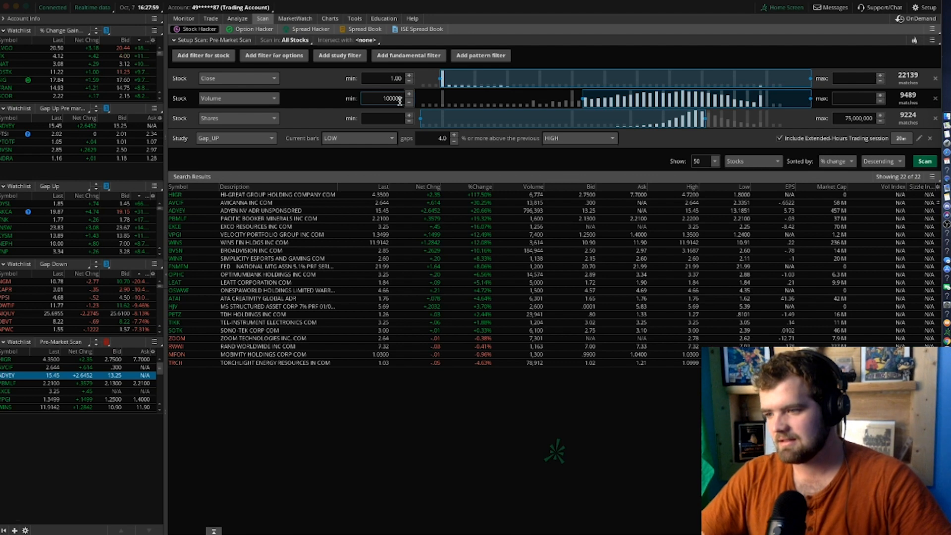
pyautogui.click(924, 161)
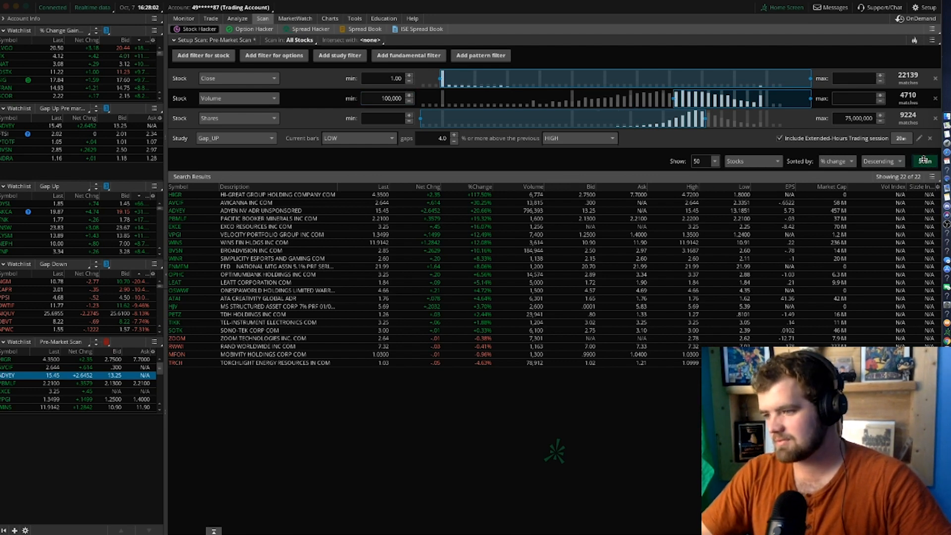
pyautogui.click(924, 161)
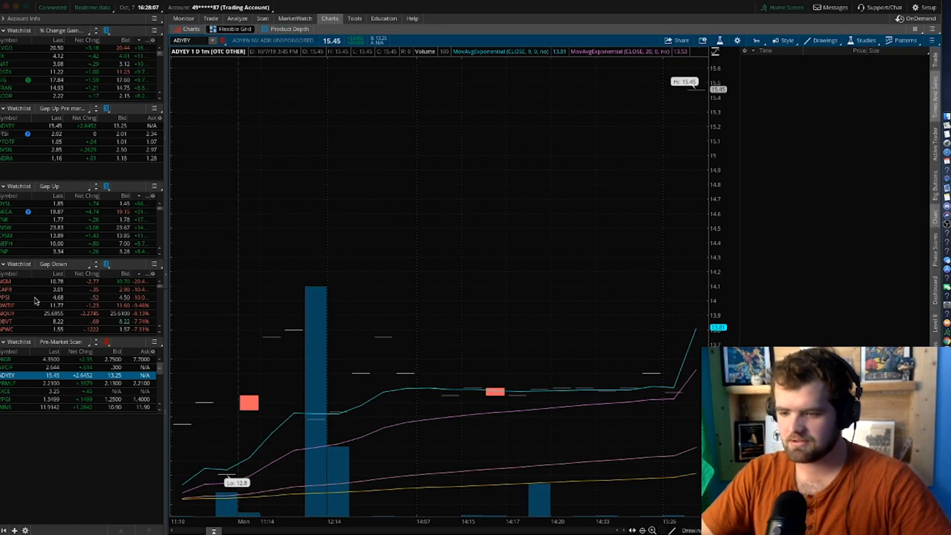
pyautogui.moveTo(132, 351)
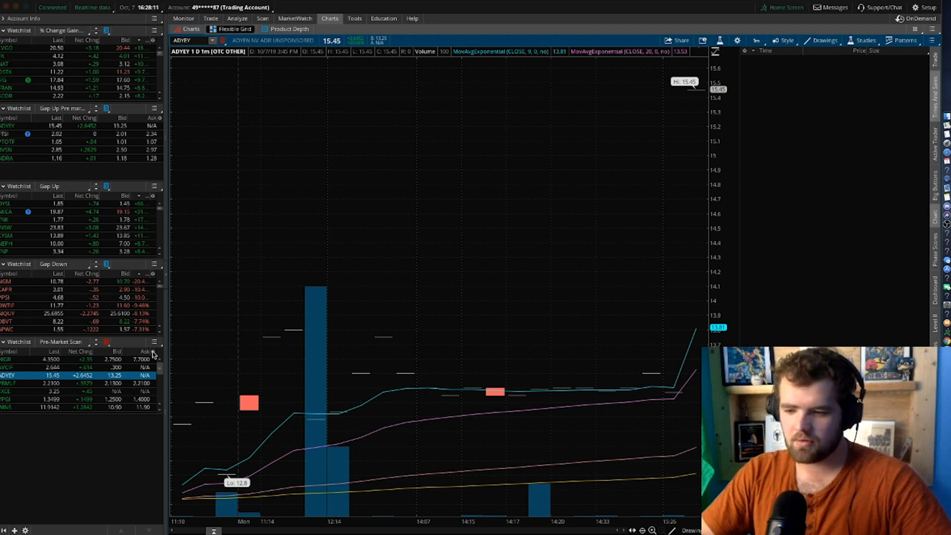
# - Customize the watchlist columns, adding % Change and removing its duplicate
pyautogui.click(154, 351)
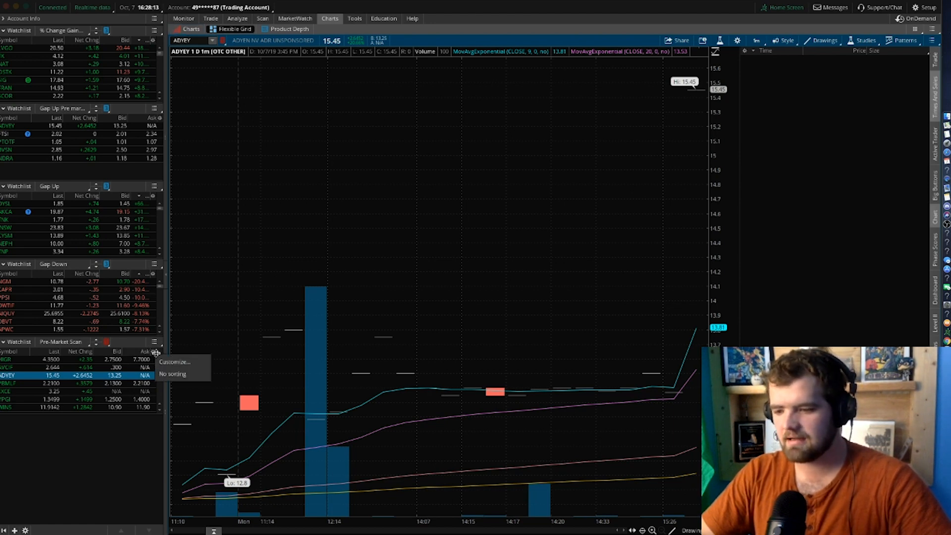
pyautogui.click(175, 361)
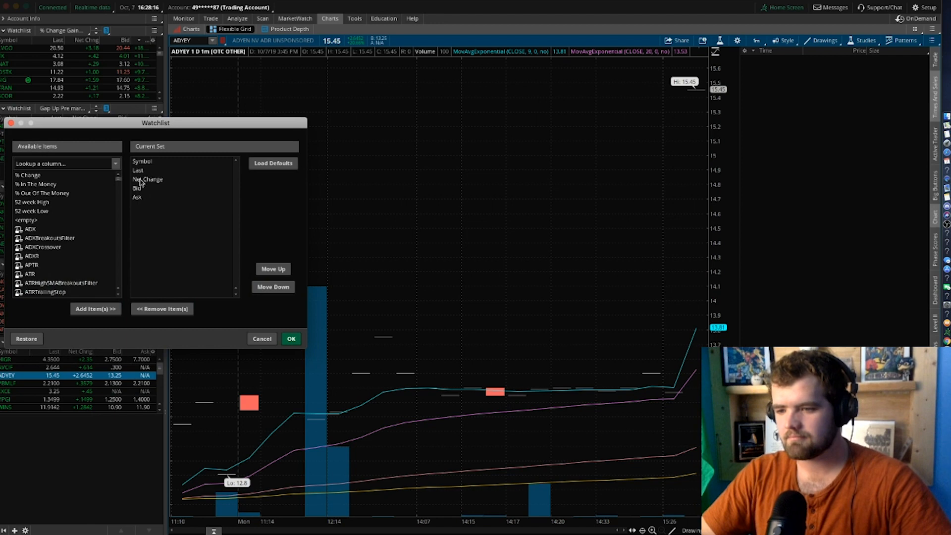
pyautogui.click(61, 164)
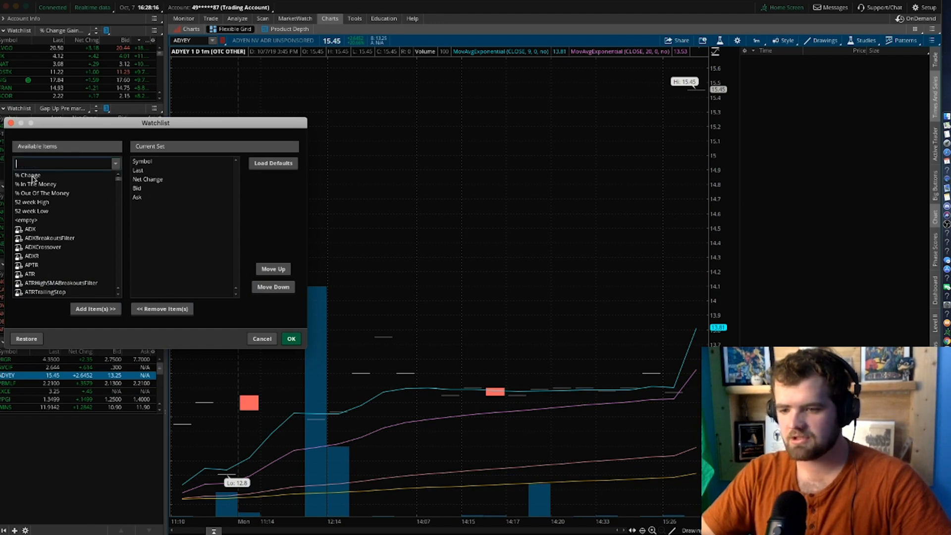
pyautogui.moveTo(66, 169)
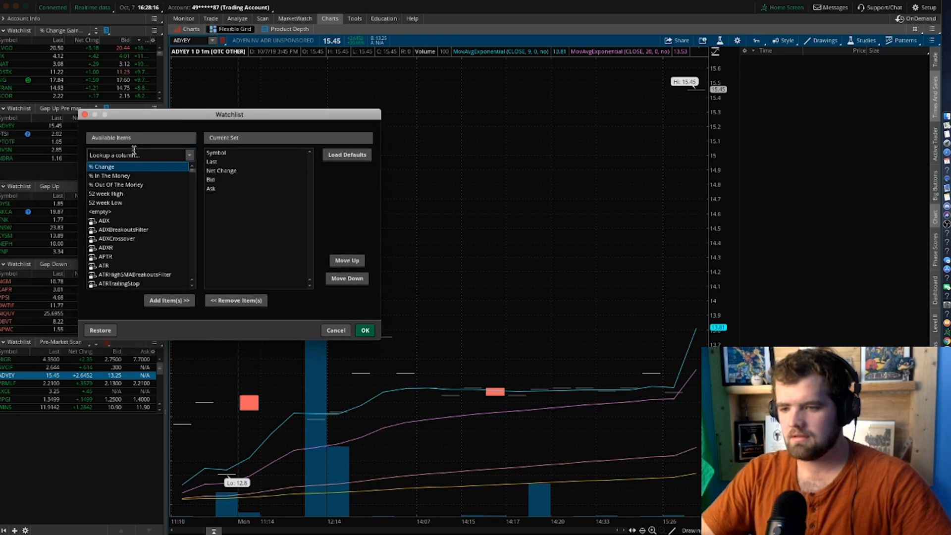
pyautogui.click(169, 300)
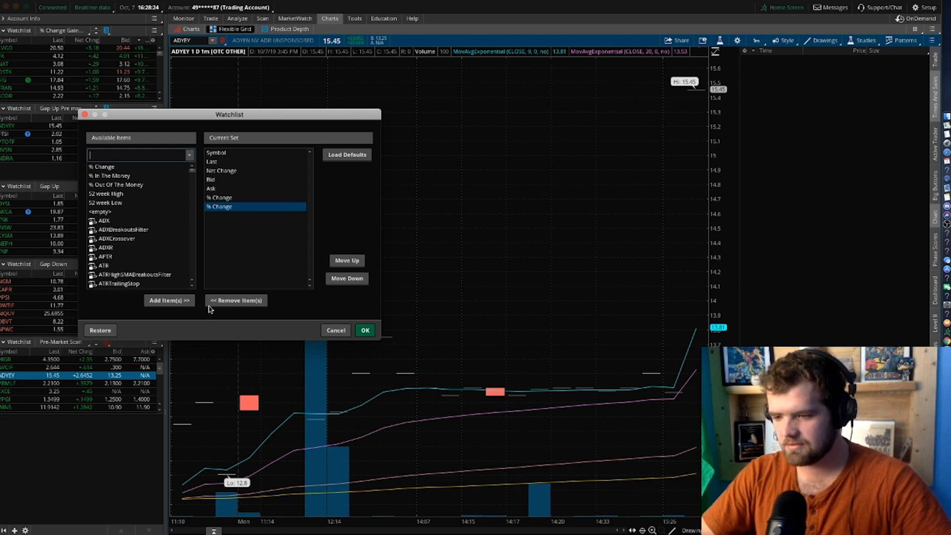
pyautogui.click(236, 301)
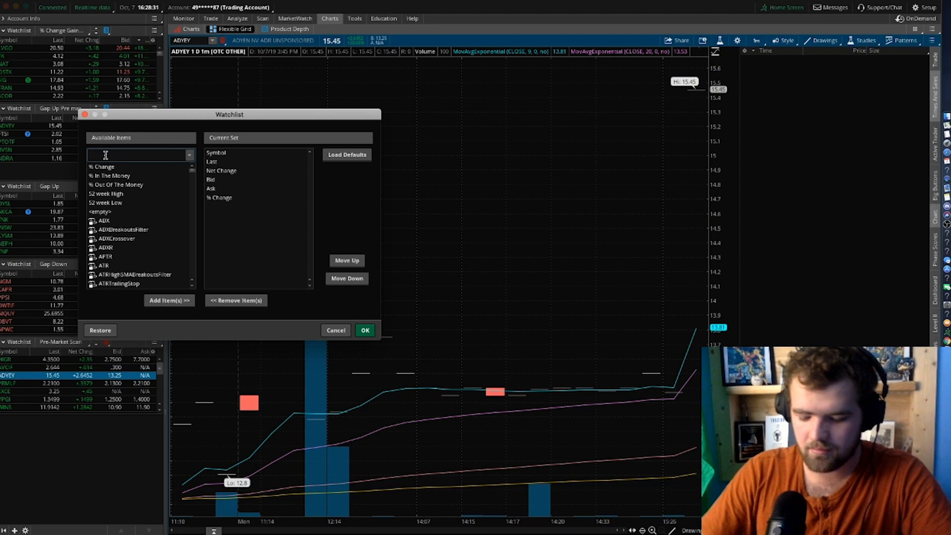
# - Search for and add the Volume column, then confirm the new column set
pyautogui.write('volu')
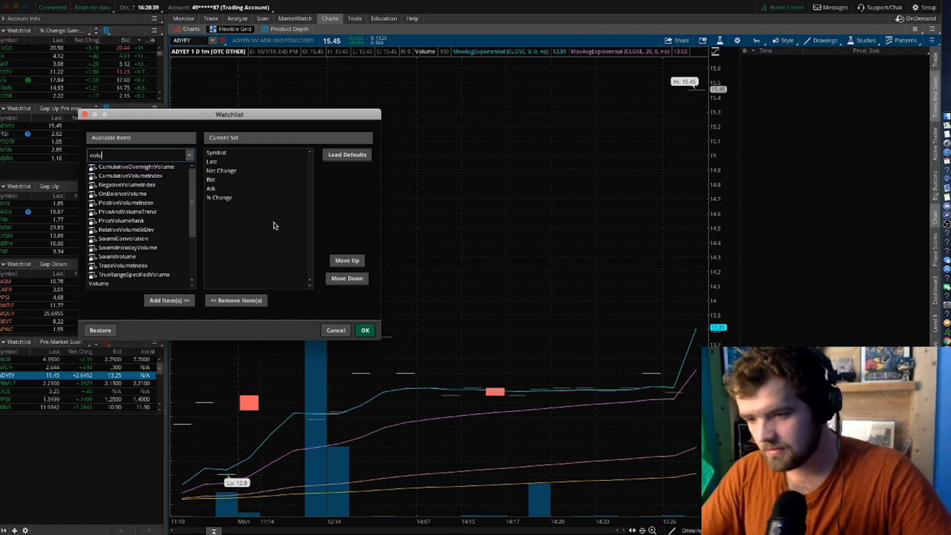
pyautogui.press('Backspace')
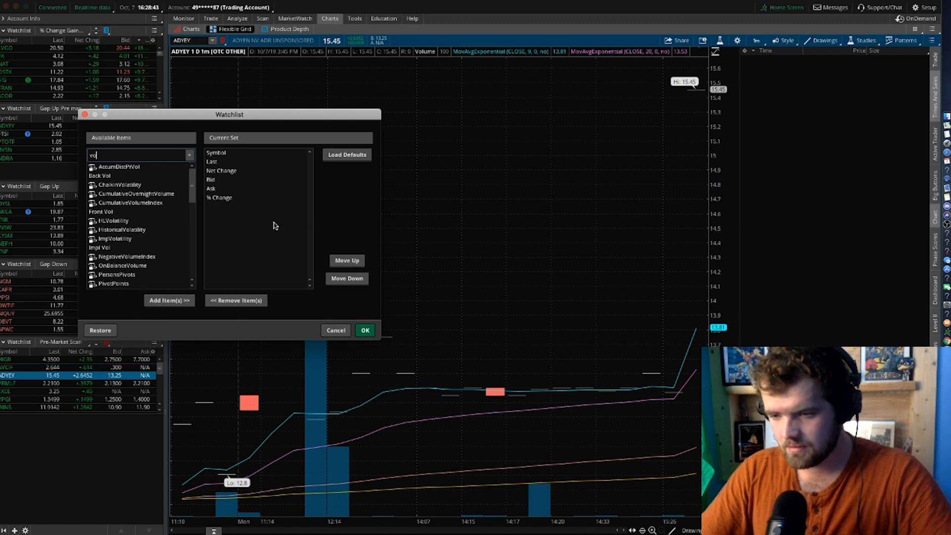
pyautogui.press('backspace')
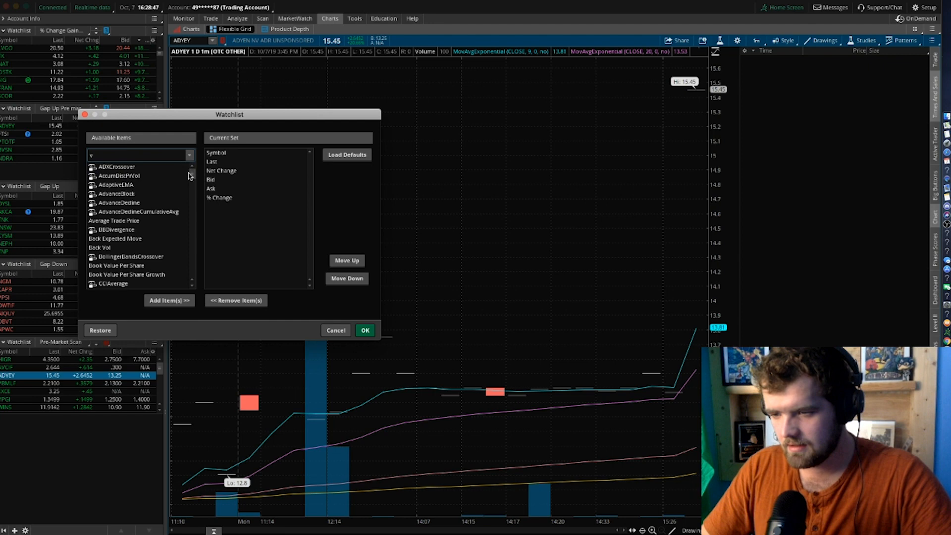
pyautogui.scroll(-3)
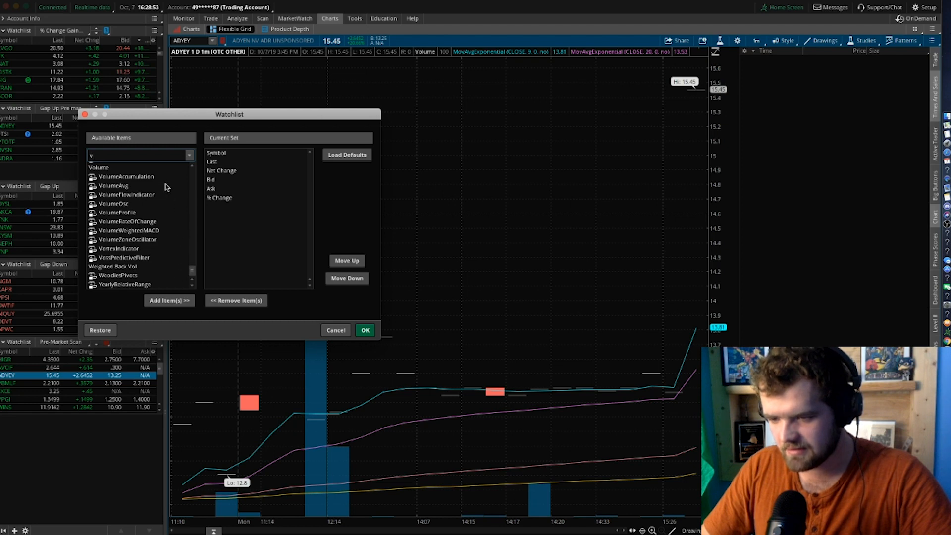
pyautogui.moveTo(179, 275)
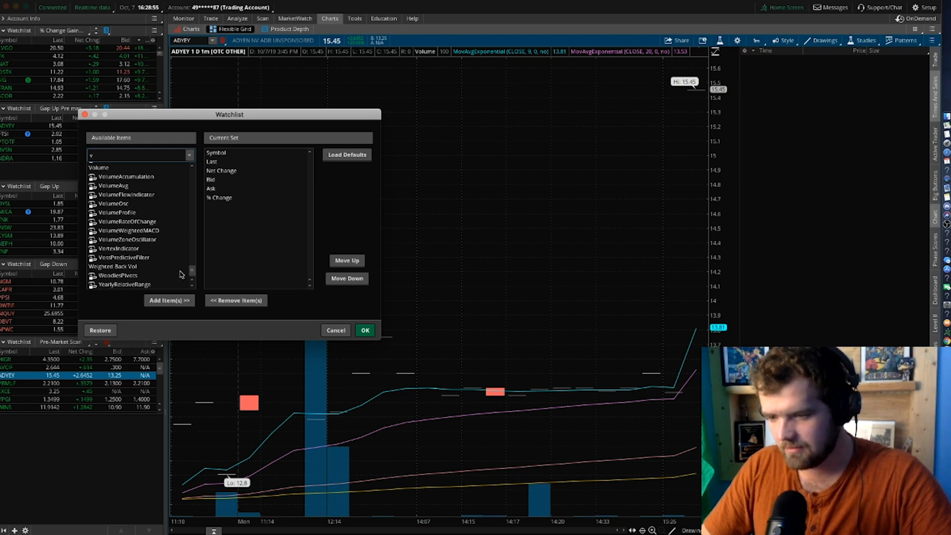
pyautogui.scroll(3)
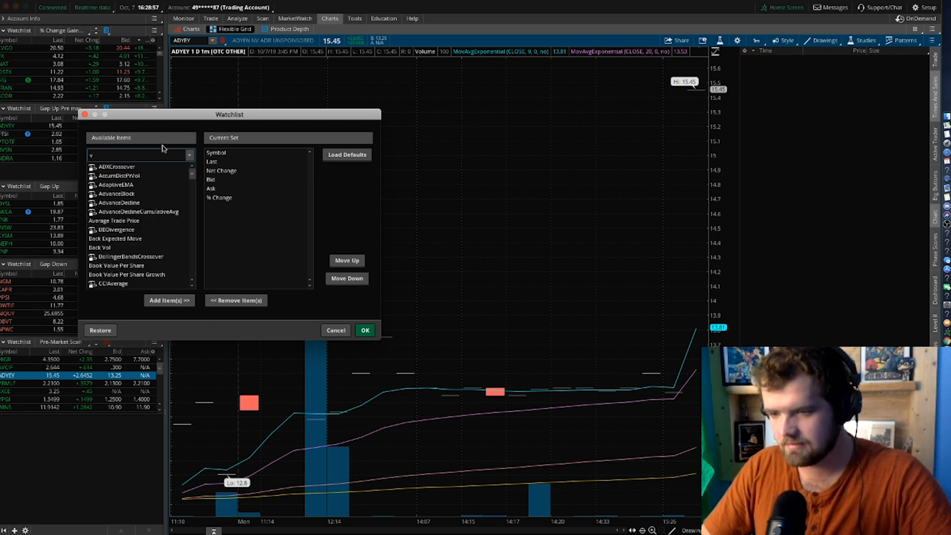
pyautogui.write('volum')
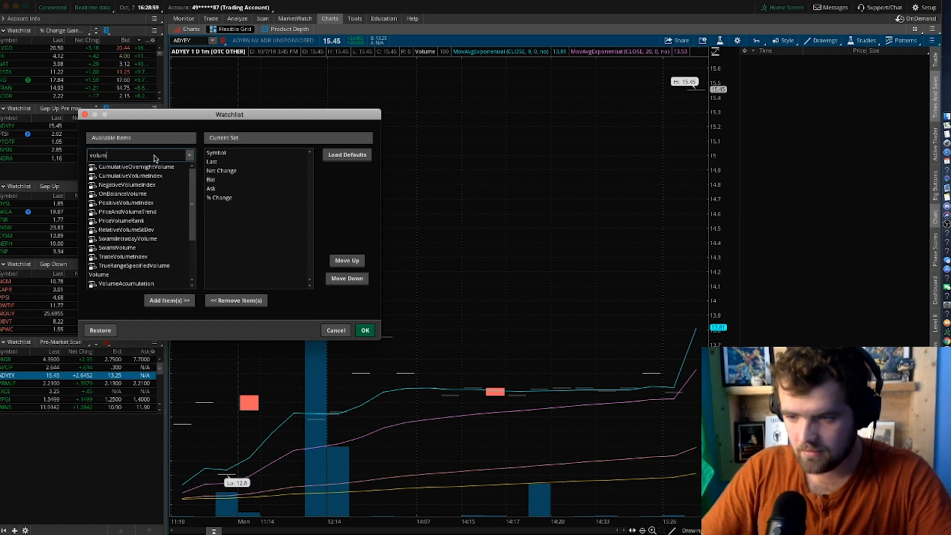
pyautogui.click(99, 274)
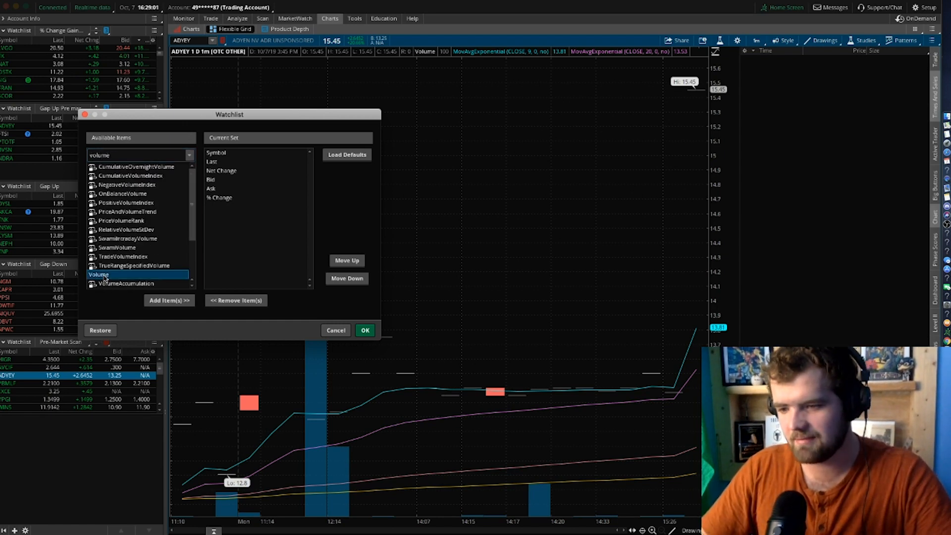
pyautogui.click(170, 300)
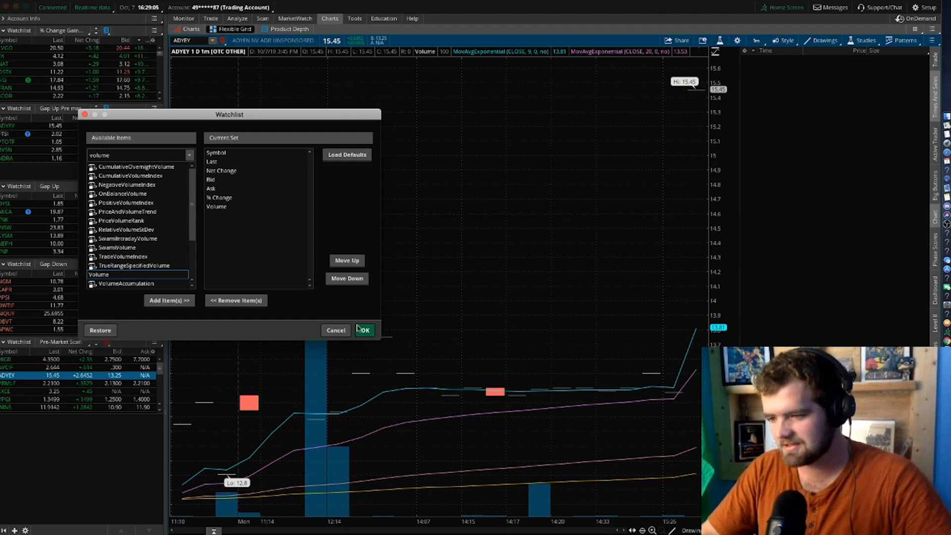
pyautogui.click(364, 330)
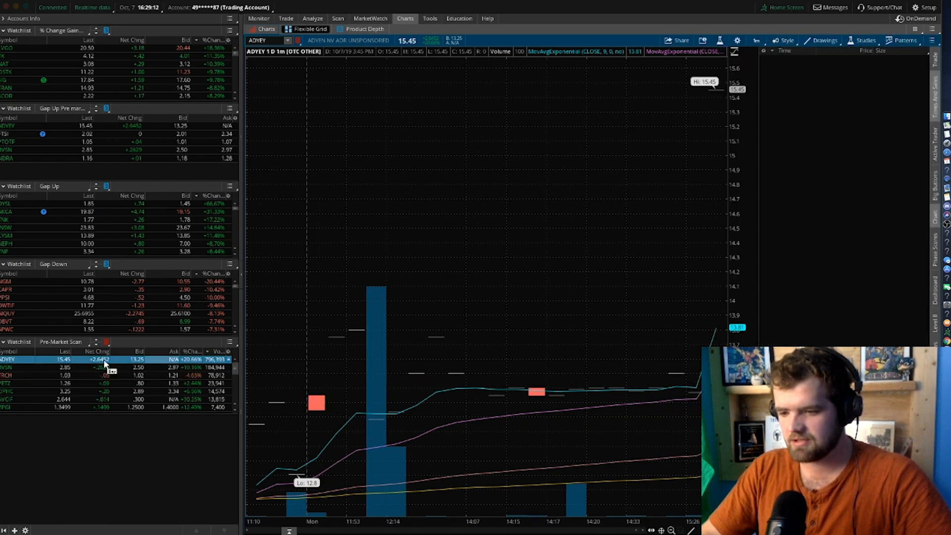
pyautogui.moveTo(254, 273)
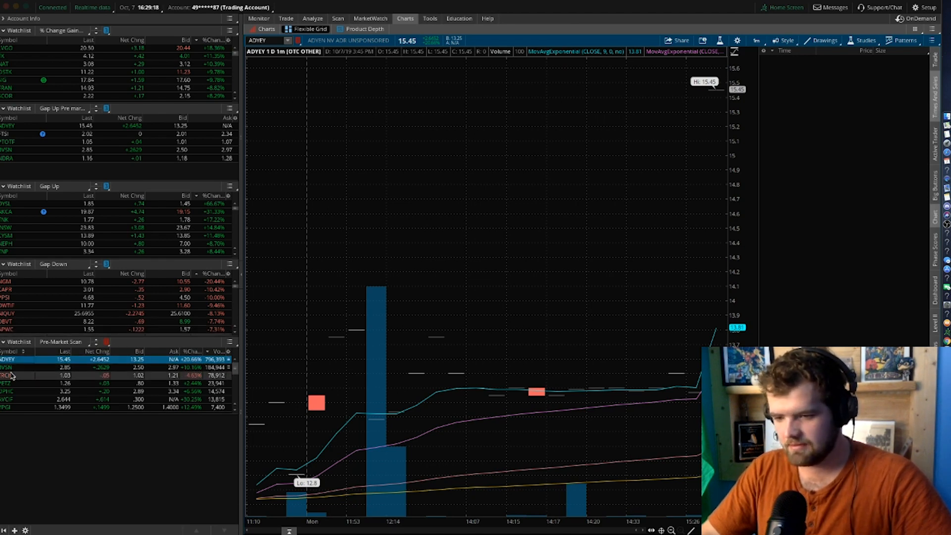
# - Load BVSN's 1-minute chart from the Pre-Market Scan watchlist row
pyautogui.click(9, 366)
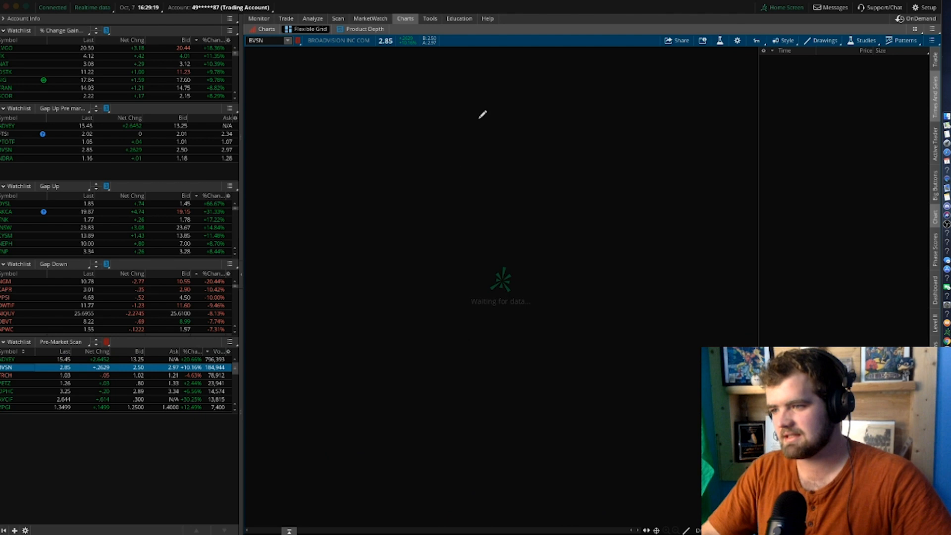